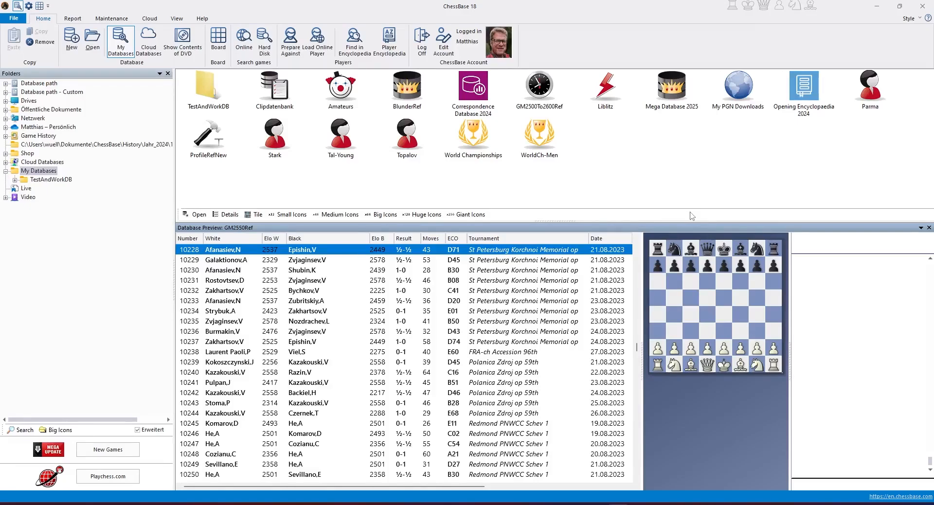
{"action": "mouse_move", "coordinate": [470, 169]}
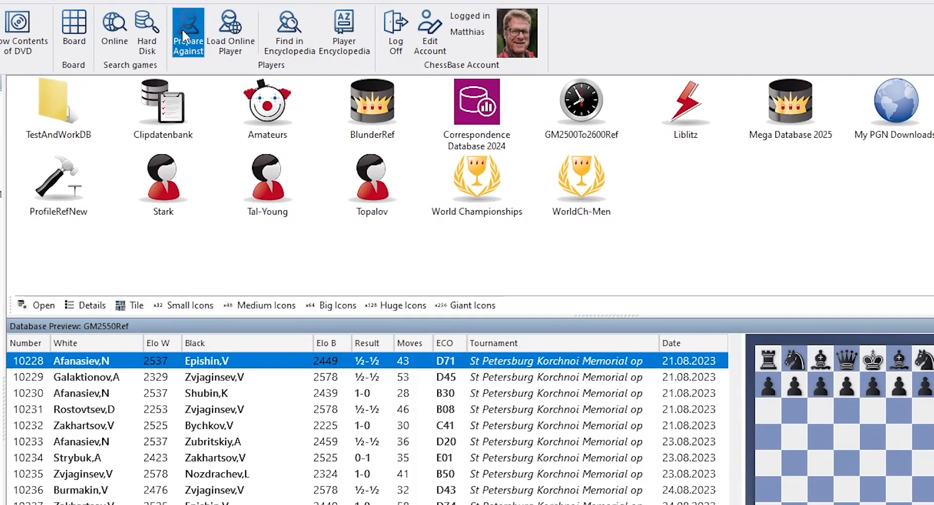
Open the Mega Database 2025 player list via Prepare Against and select Anand, Viswanathan.
{"action": "left_click", "coordinate": [187, 33]}
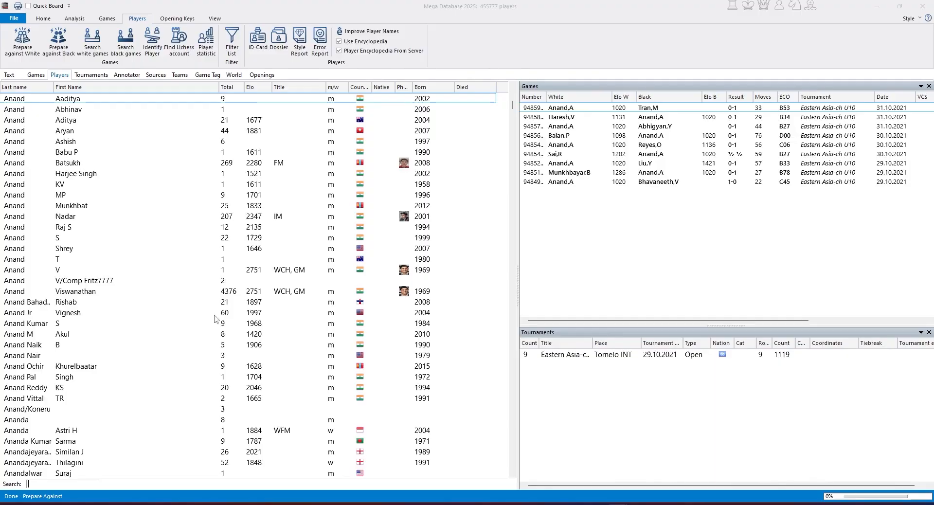
{"action": "mouse_move", "coordinate": [169, 299]}
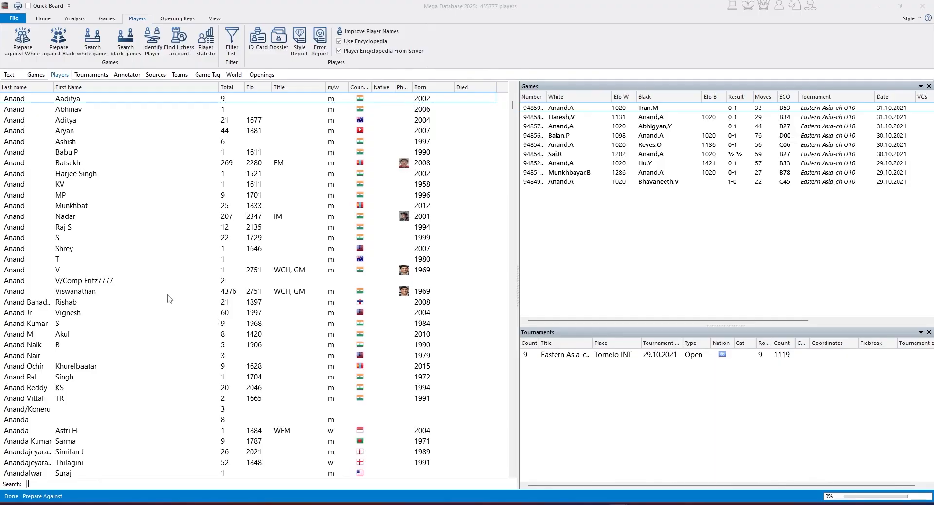
{"action": "left_click", "coordinate": [75, 292]}
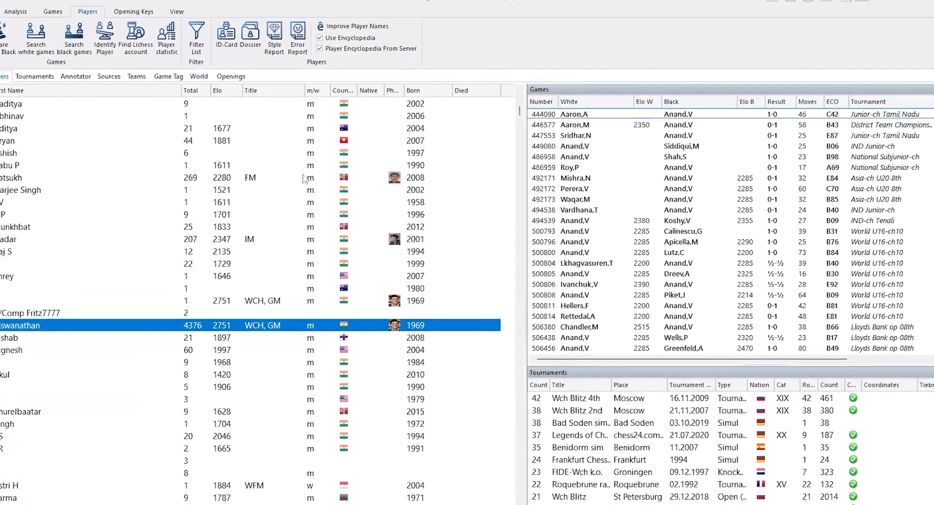
{"action": "mouse_move", "coordinate": [258, 31]}
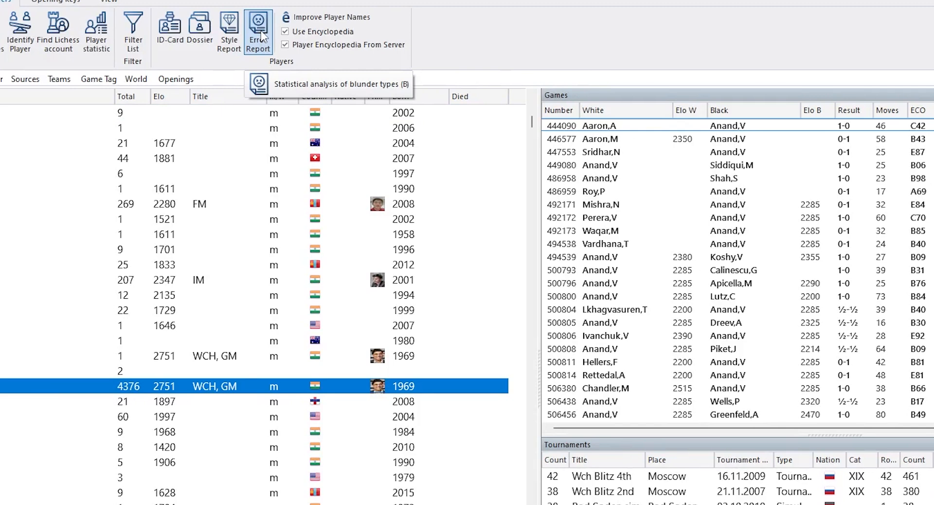
Run a Quick error report on Anand's long games from 2018 to 2024.
{"action": "left_click", "coordinate": [257, 29]}
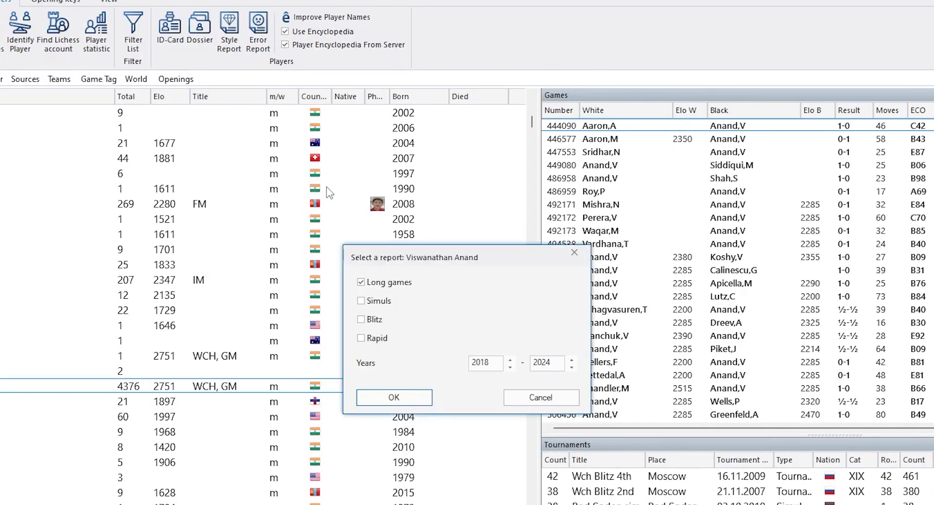
{"action": "left_click", "coordinate": [362, 319]}
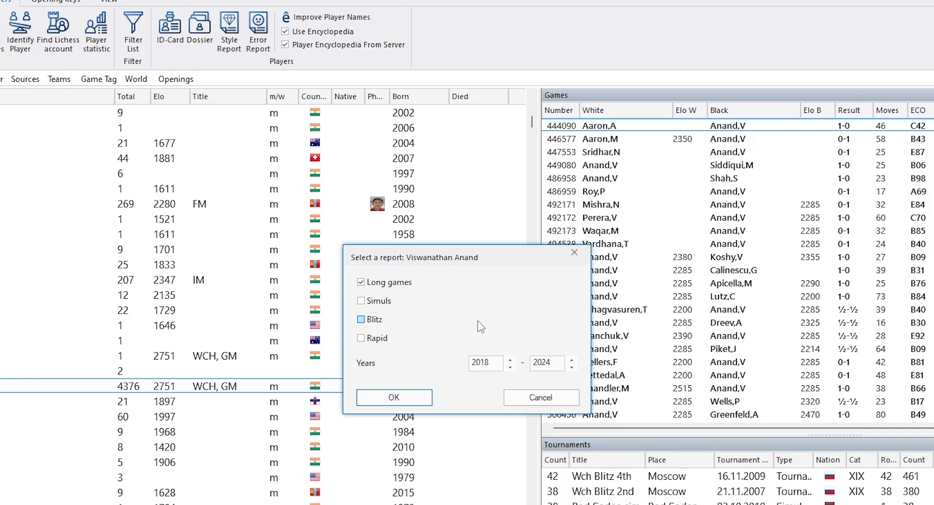
{"action": "left_click", "coordinate": [361, 320]}
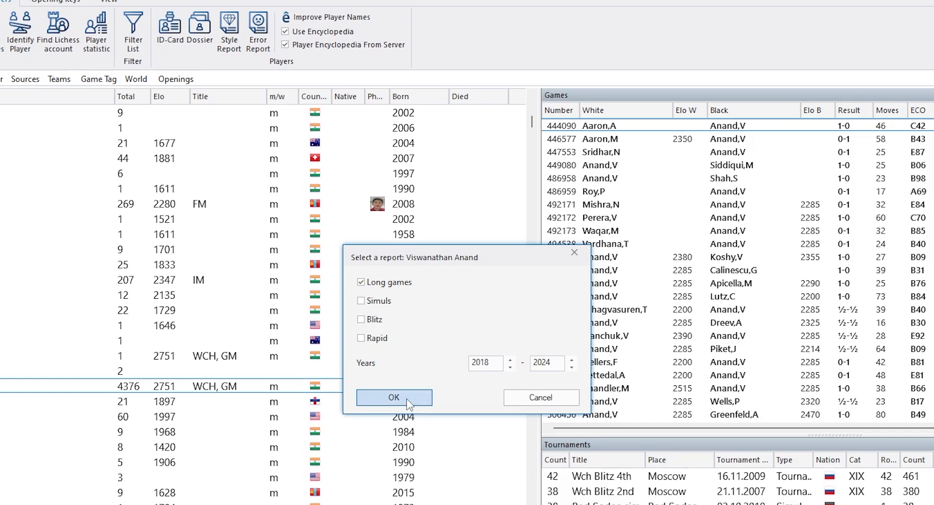
{"action": "left_click", "coordinate": [393, 397]}
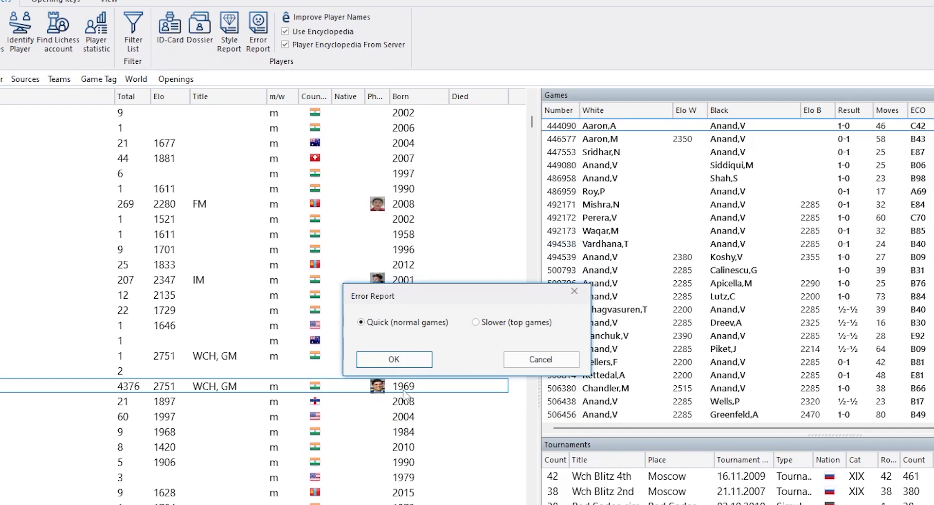
{"action": "mouse_move", "coordinate": [428, 349]}
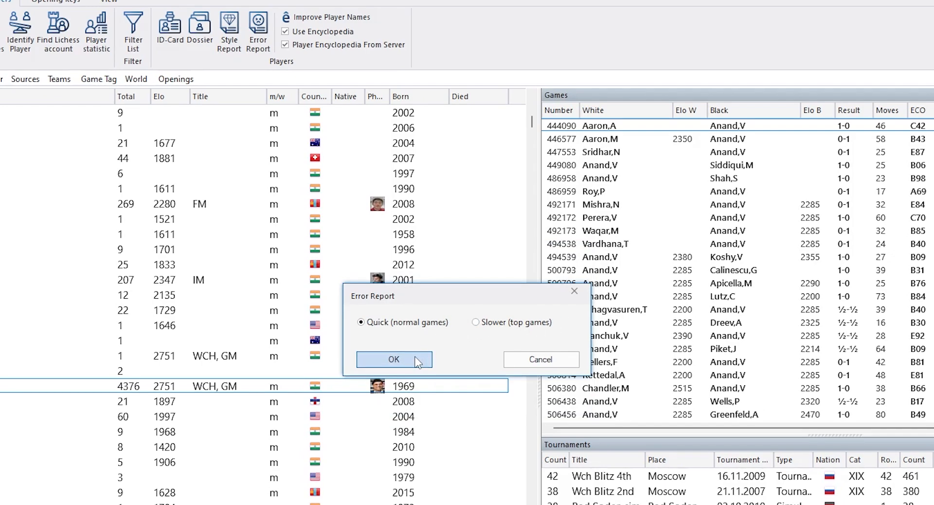
{"action": "left_click", "coordinate": [394, 359]}
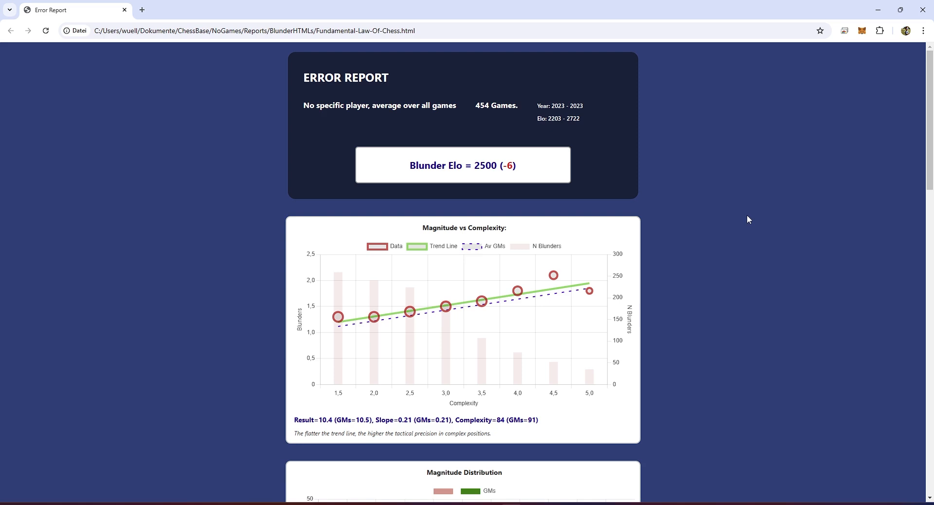
{"action": "mouse_move", "coordinate": [547, 321]}
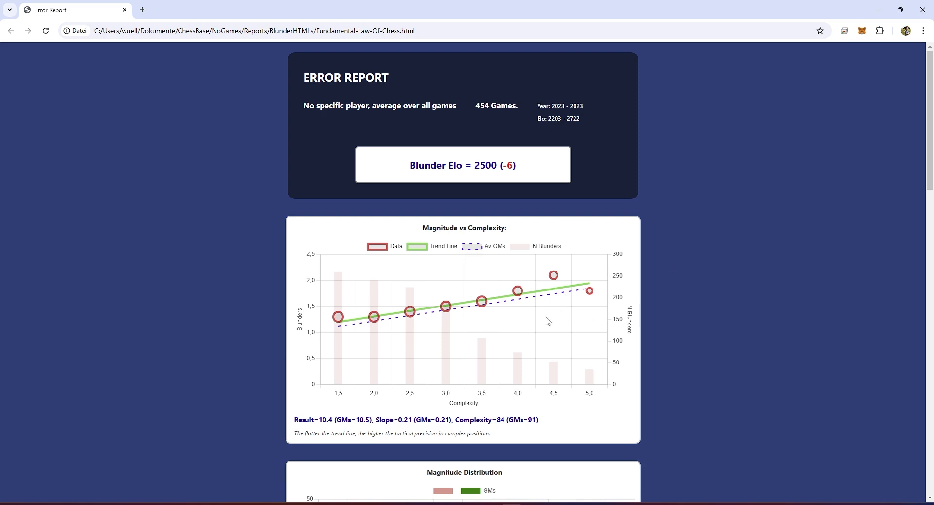
{"action": "mouse_move", "coordinate": [370, 265]}
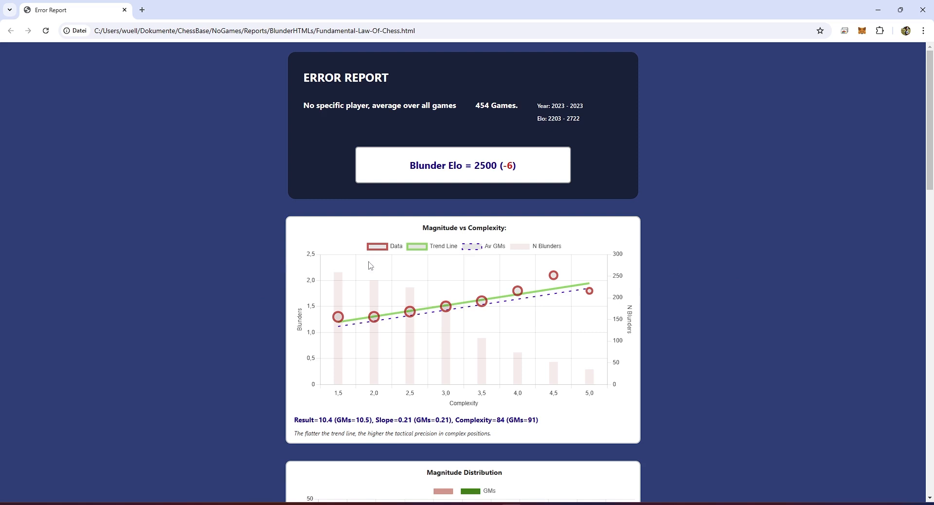
{"action": "mouse_move", "coordinate": [839, 278]}
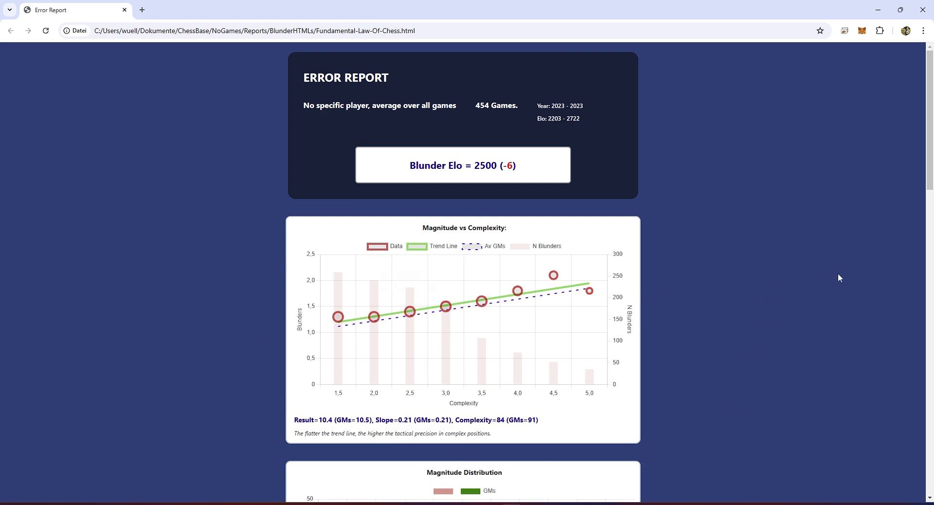
{"action": "mouse_move", "coordinate": [844, 278]}
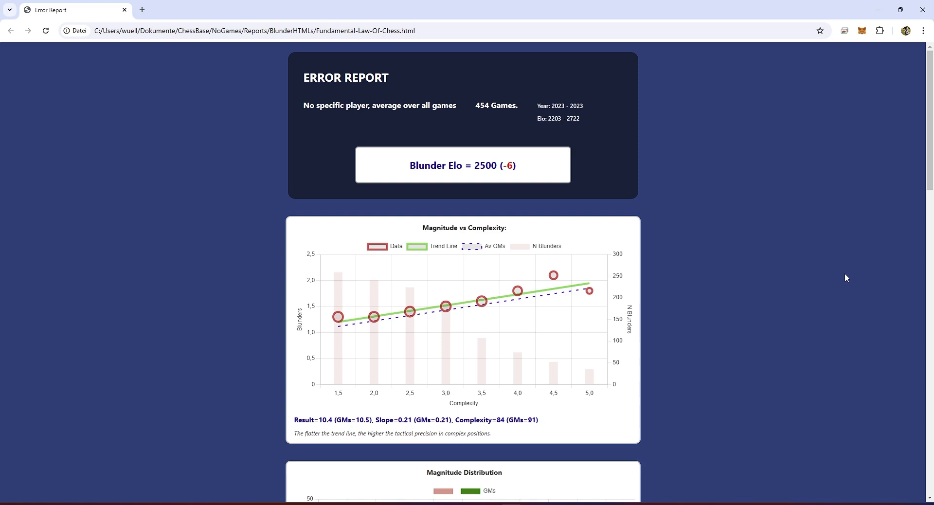
{"action": "mouse_move", "coordinate": [499, 410]}
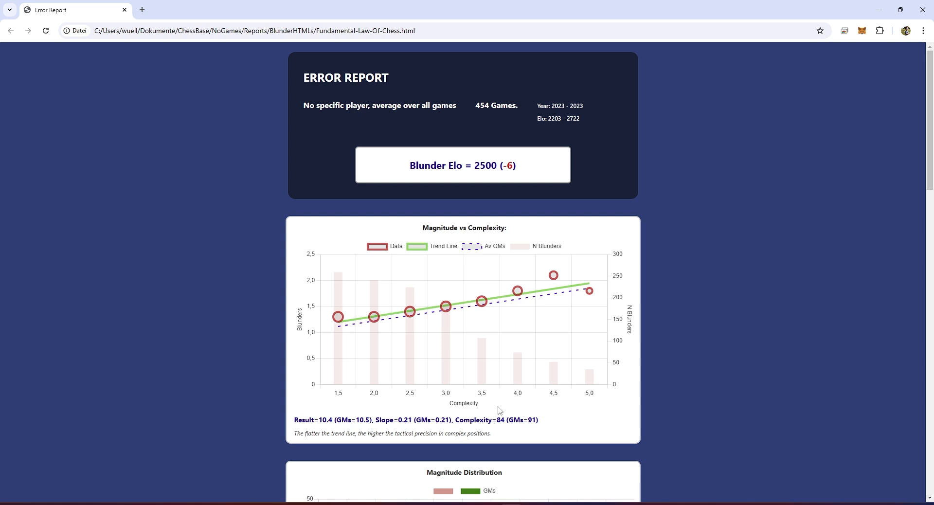
{"action": "mouse_move", "coordinate": [698, 391]}
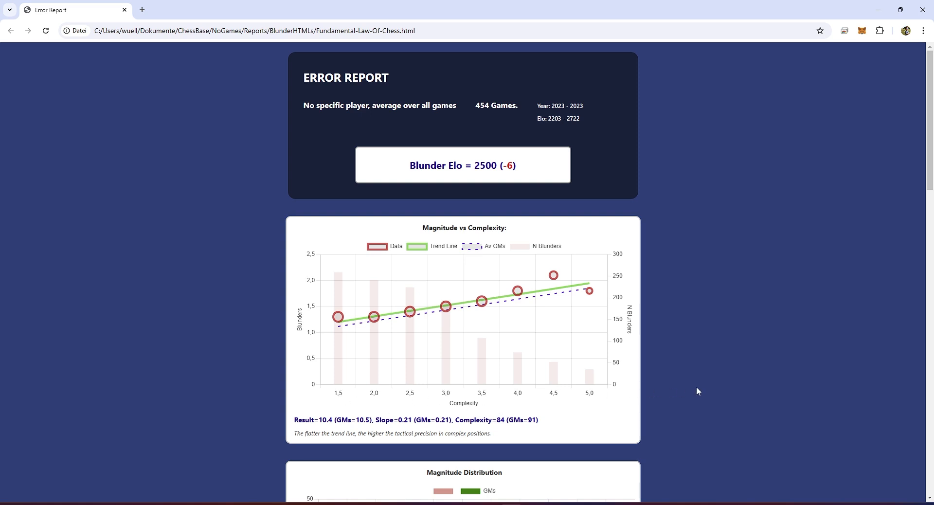
{"action": "mouse_move", "coordinate": [354, 383]}
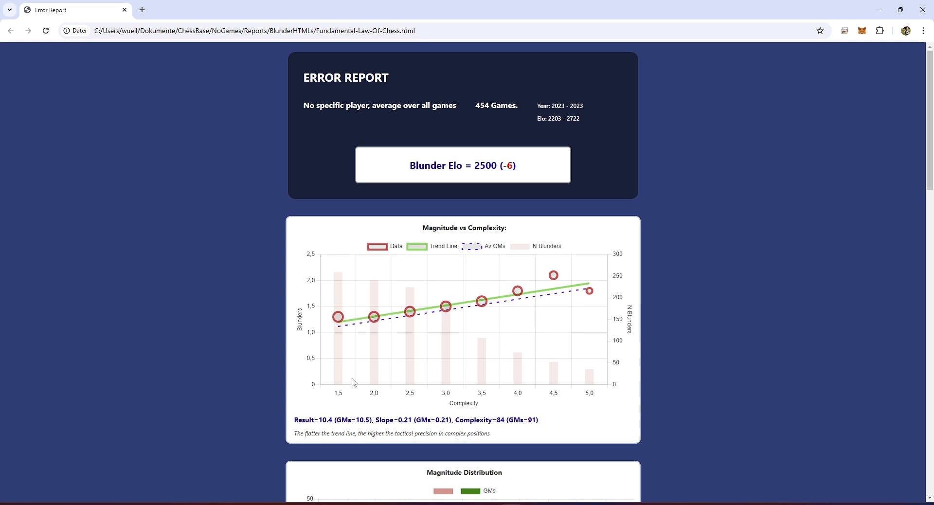
{"action": "mouse_move", "coordinate": [608, 398]}
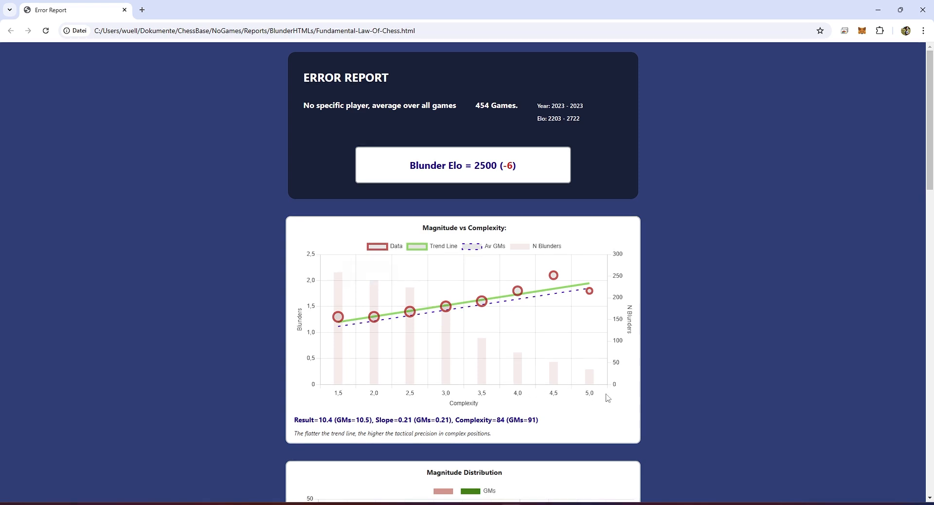
{"action": "mouse_move", "coordinate": [859, 359]}
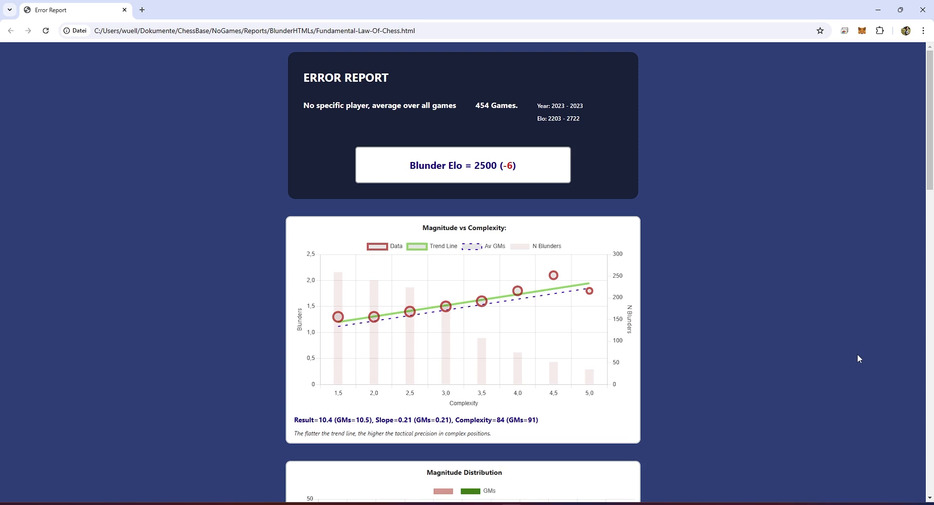
{"action": "mouse_move", "coordinate": [606, 351]}
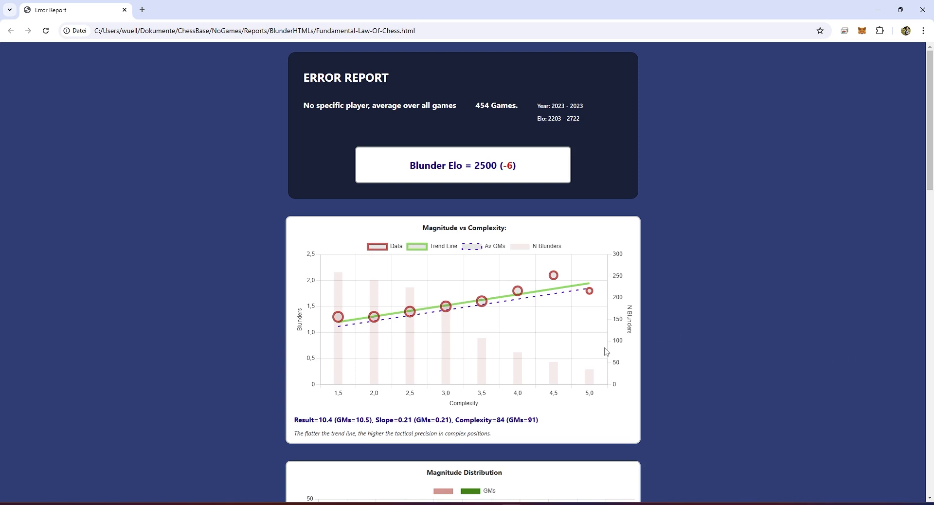
{"action": "mouse_move", "coordinate": [801, 295]}
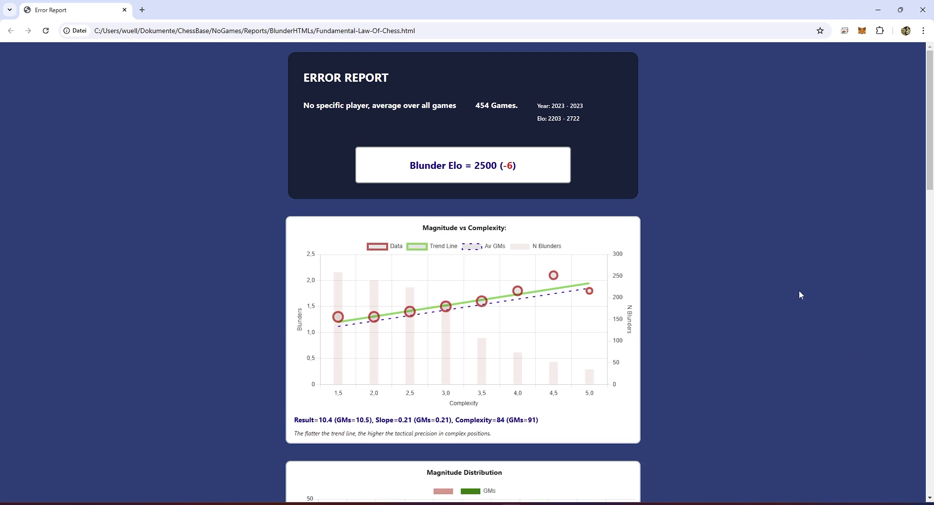
{"action": "mouse_move", "coordinate": [452, 381]}
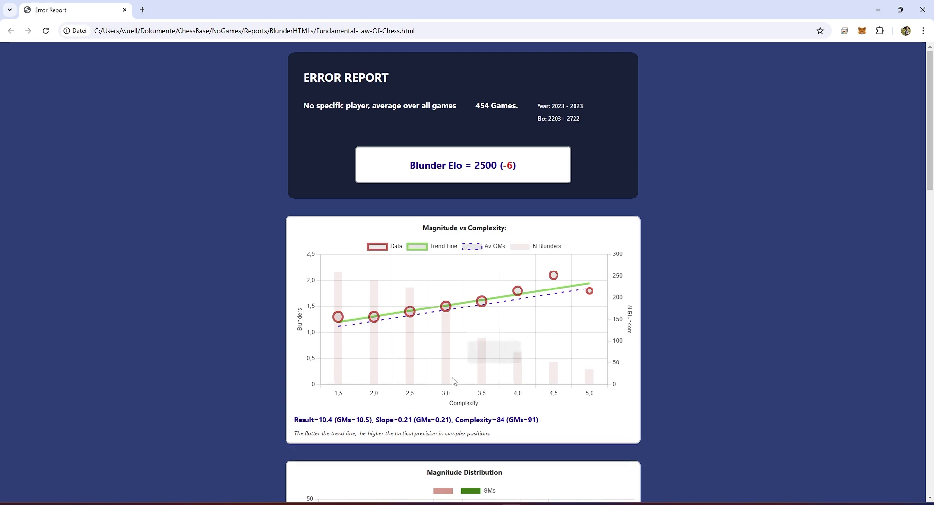
{"action": "mouse_move", "coordinate": [842, 297]}
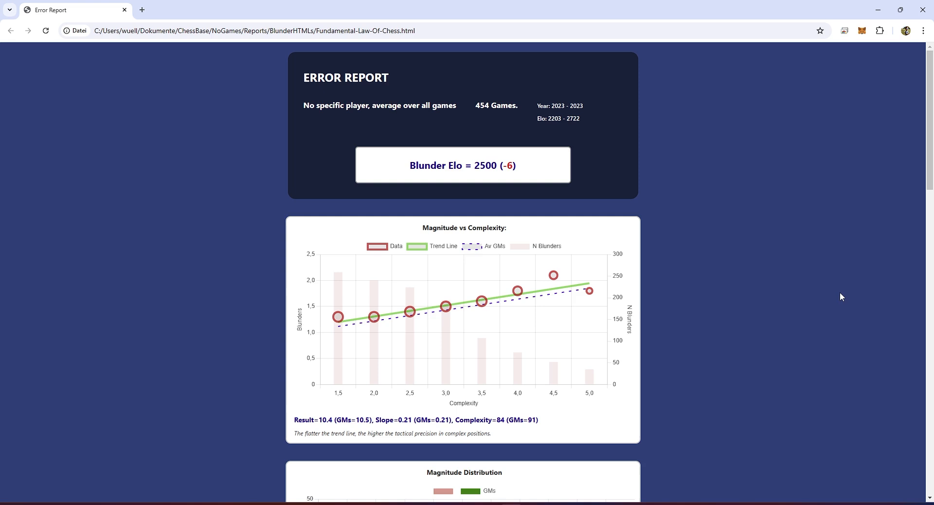
{"action": "mouse_move", "coordinate": [608, 352]}
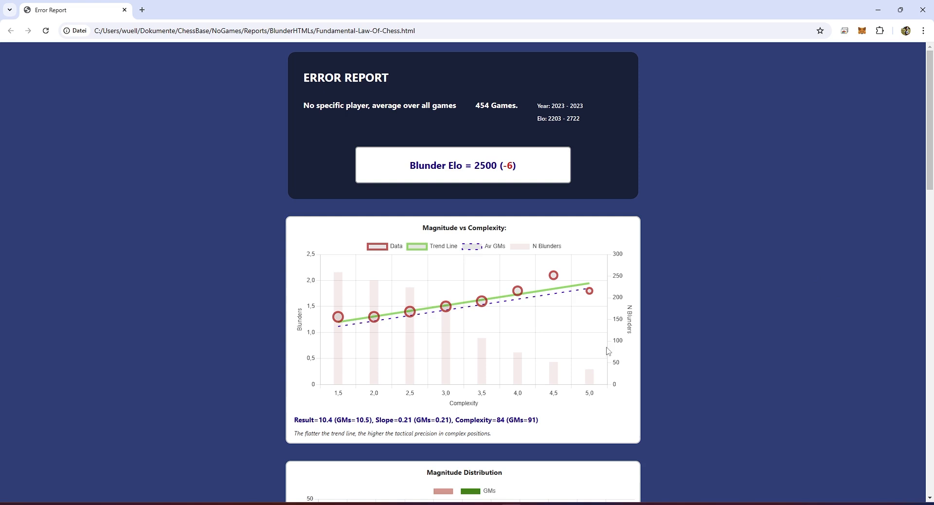
{"action": "mouse_move", "coordinate": [555, 303]}
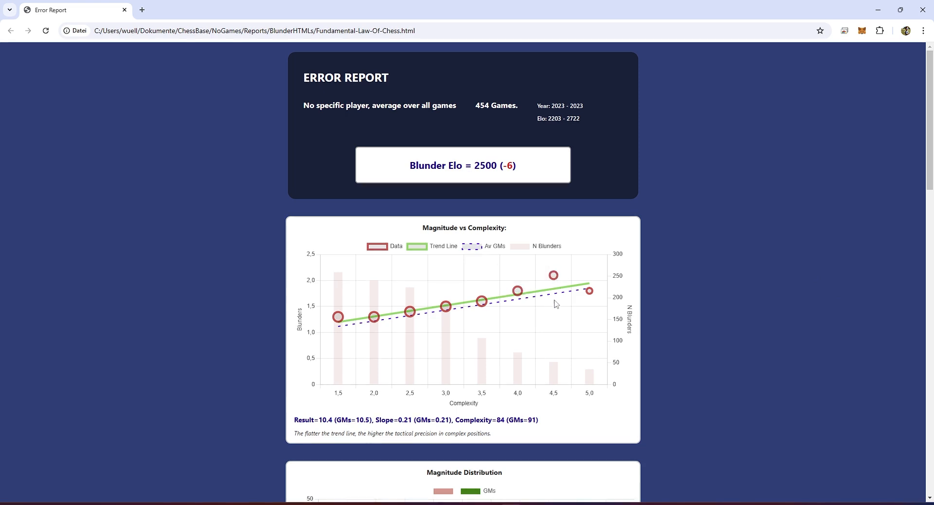
{"action": "mouse_move", "coordinate": [478, 122]}
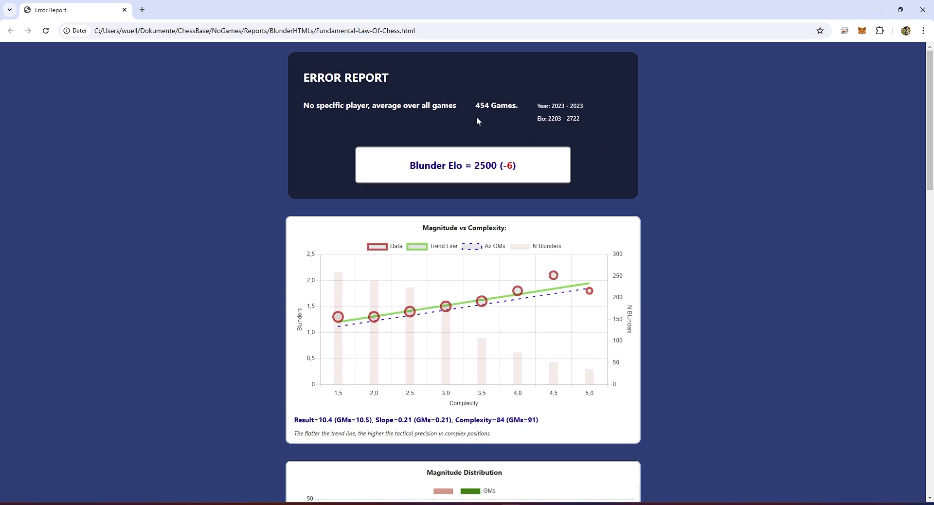
{"action": "mouse_move", "coordinate": [760, 289]}
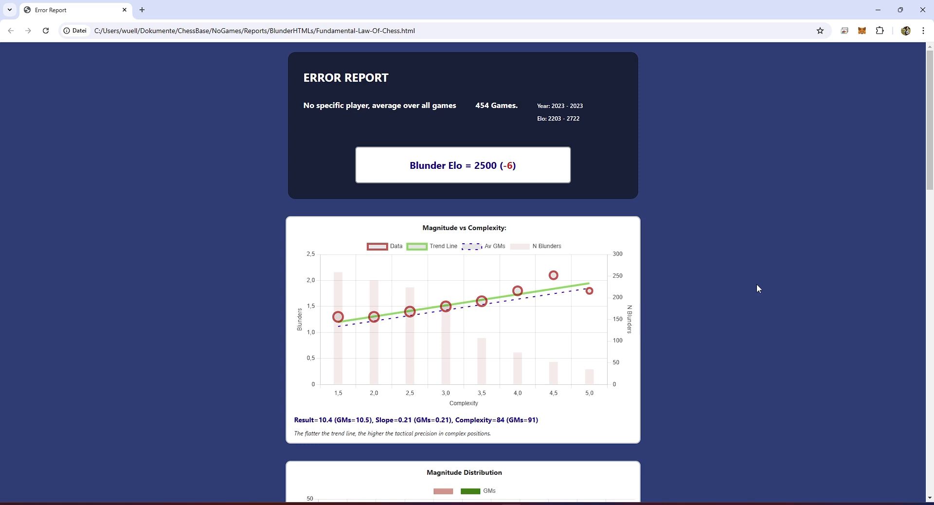
{"action": "mouse_move", "coordinate": [769, 287]}
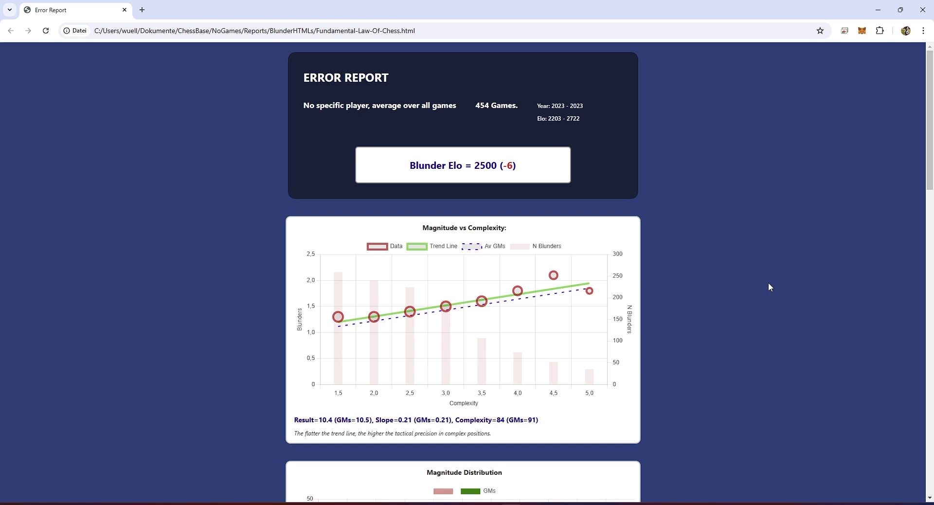
Switch to the Mega Database 2025 window with Alt+Tab.
{"action": "key", "text": "alt+tab"}
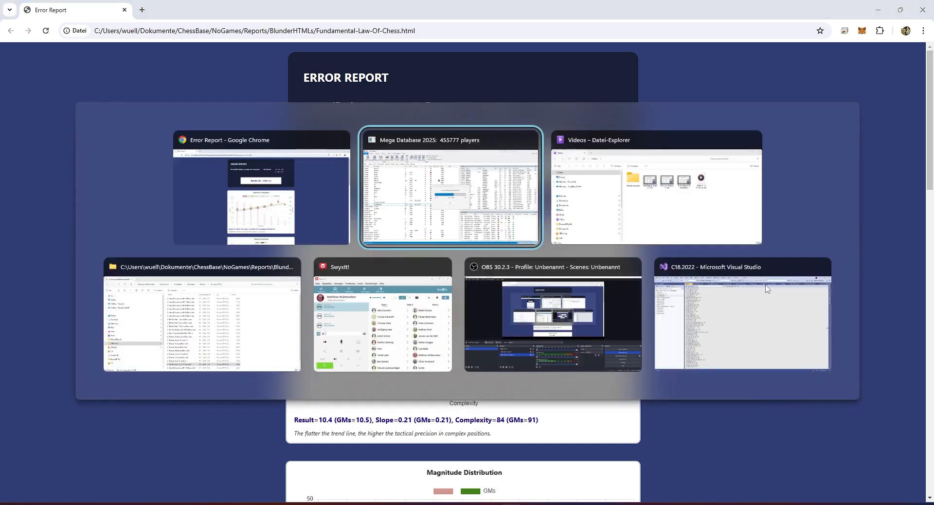
{"action": "left_click", "coordinate": [450, 188]}
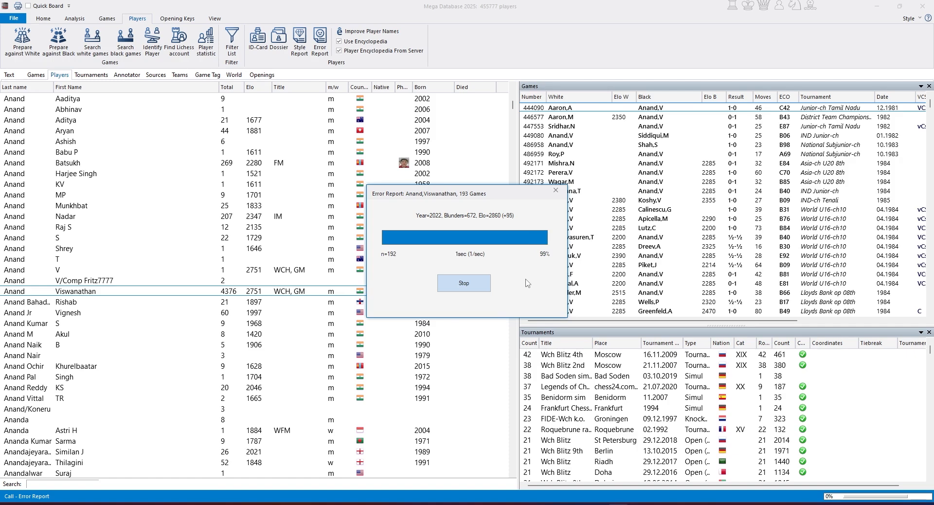
Finish generating Anand's 193-game error report from the progress dialog.
{"action": "left_click", "coordinate": [464, 282]}
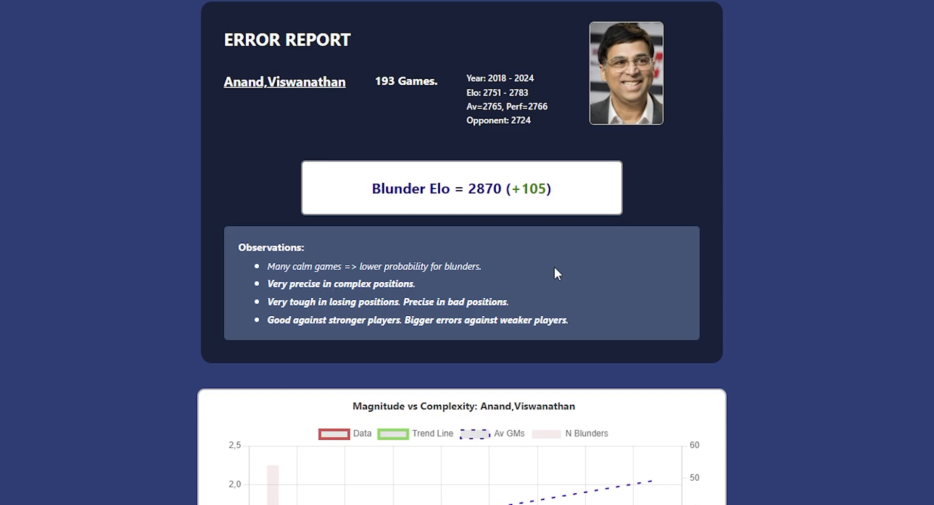
{"action": "mouse_move", "coordinate": [326, 234]}
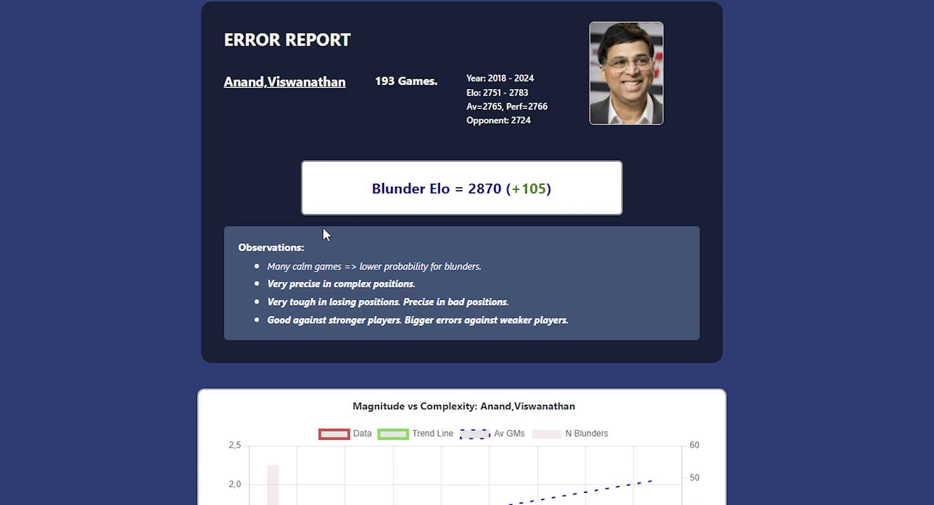
{"action": "mouse_move", "coordinate": [564, 309]}
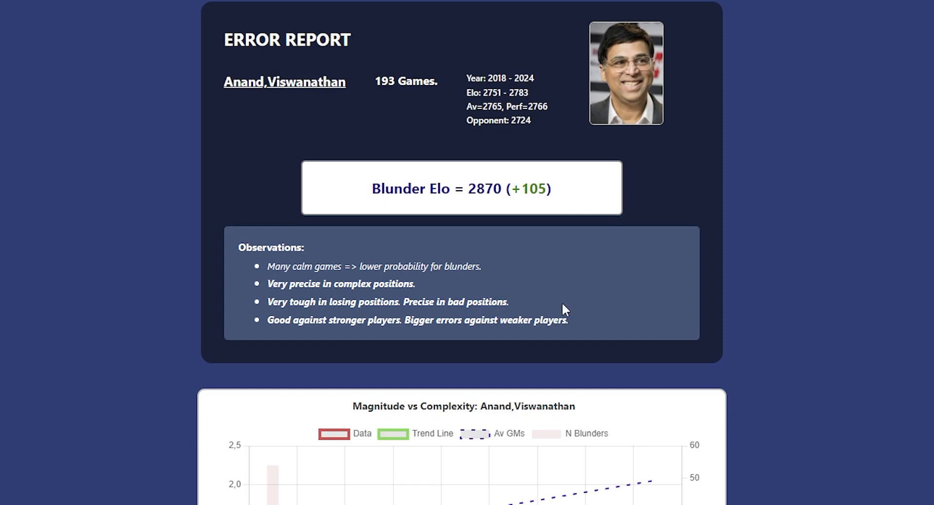
{"action": "mouse_move", "coordinate": [565, 290]}
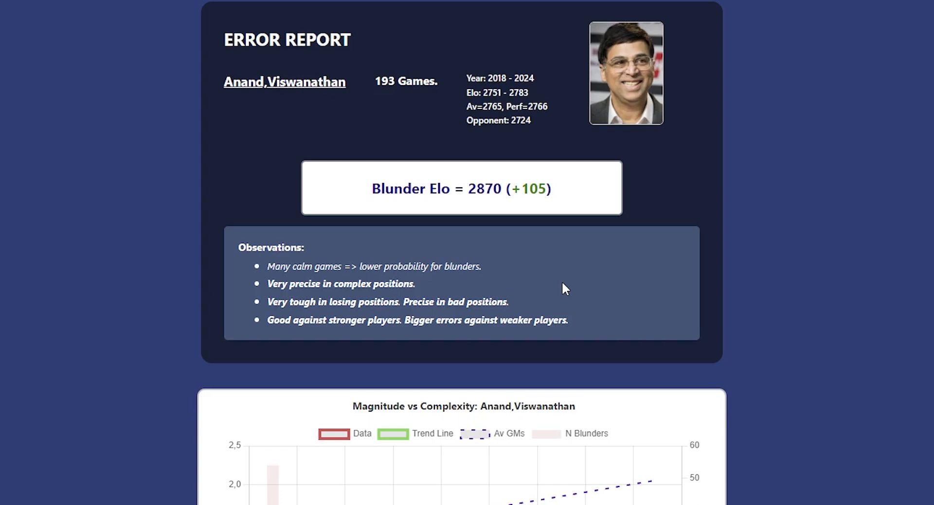
{"action": "mouse_move", "coordinate": [592, 285]}
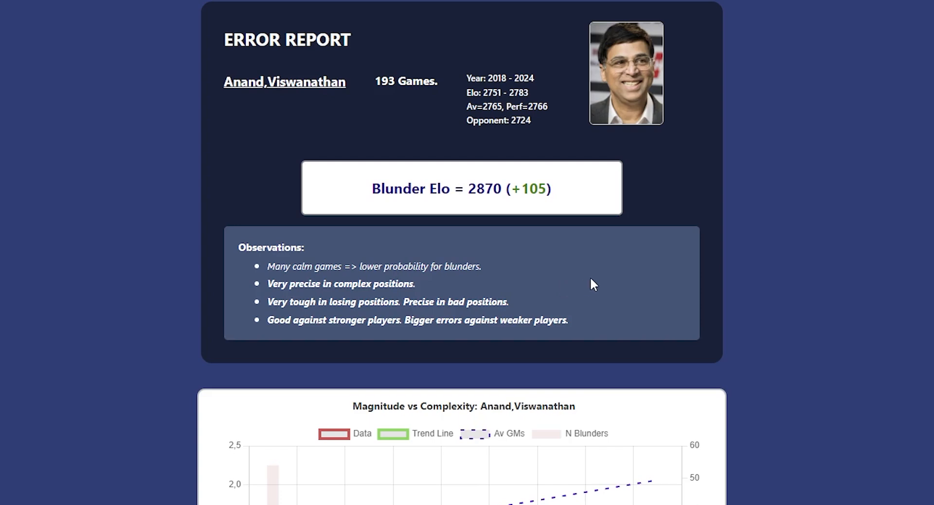
Read the Blunder Elo 2870 and Observations, then scroll toward the complexity chart.
{"action": "scroll", "scroll_direction": "down", "scroll_amount": 3}
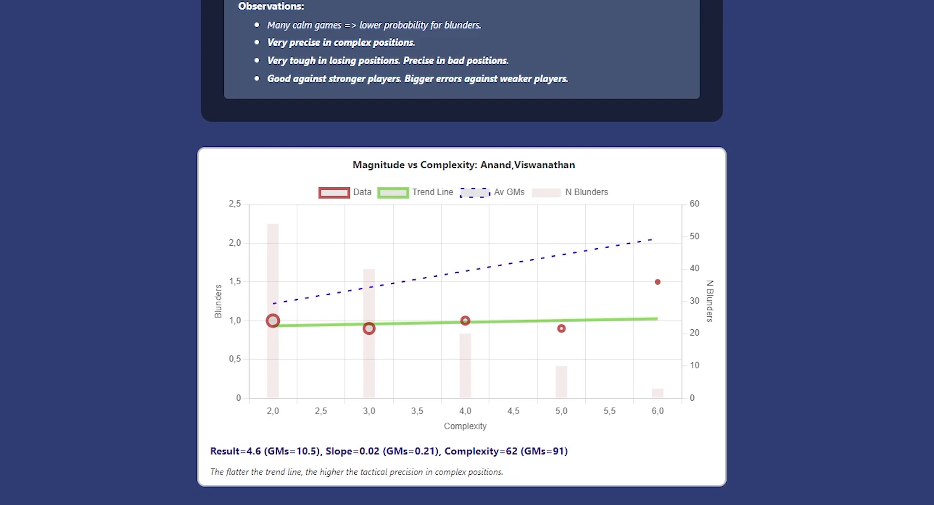
{"action": "mouse_move", "coordinate": [921, 319]}
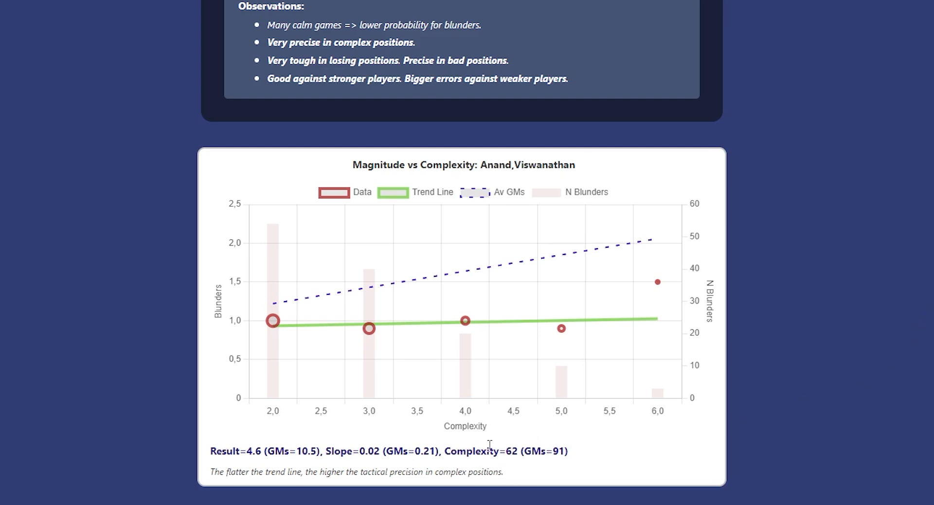
{"action": "mouse_move", "coordinate": [610, 435]}
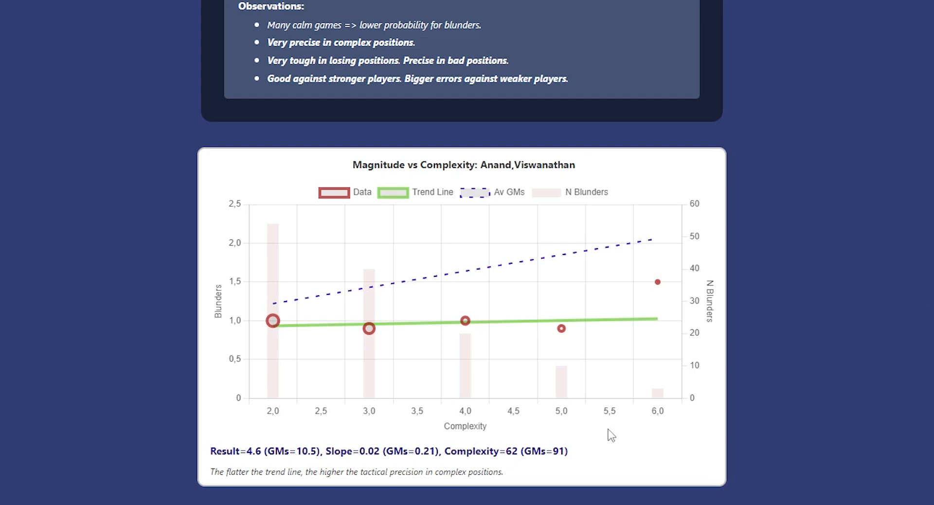
{"action": "mouse_move", "coordinate": [572, 457]}
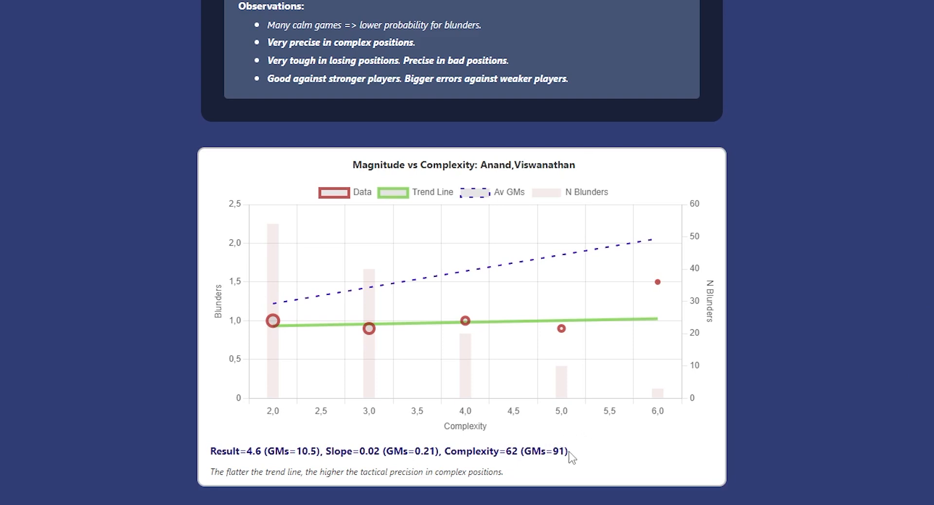
{"action": "mouse_move", "coordinate": [653, 430]}
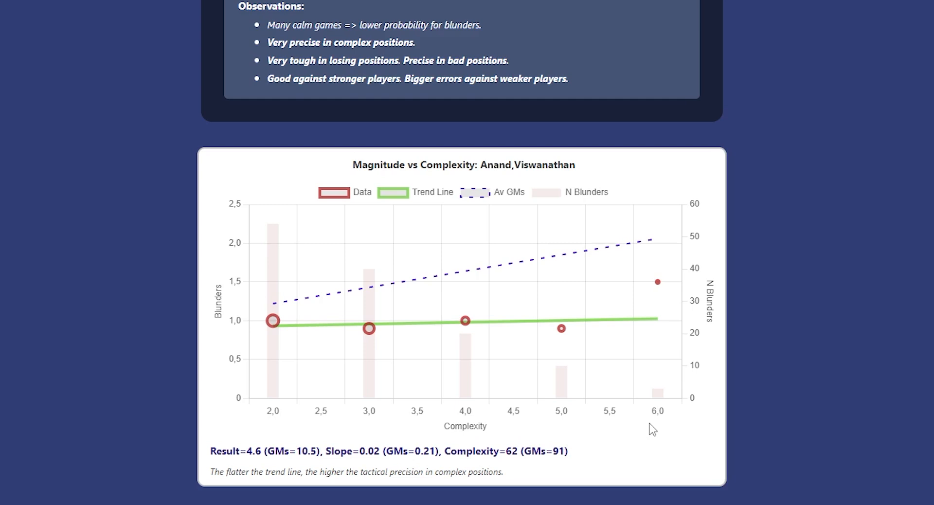
{"action": "mouse_move", "coordinate": [649, 426]}
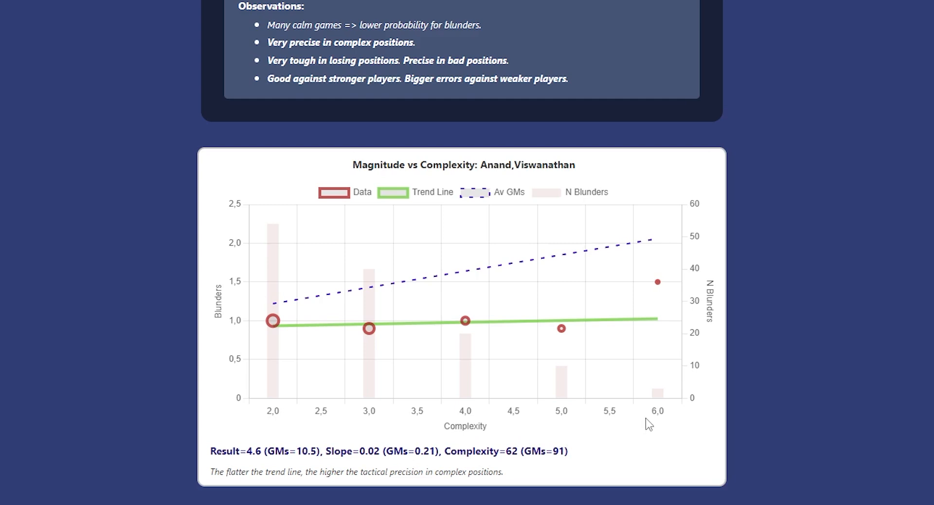
{"action": "mouse_move", "coordinate": [621, 429]}
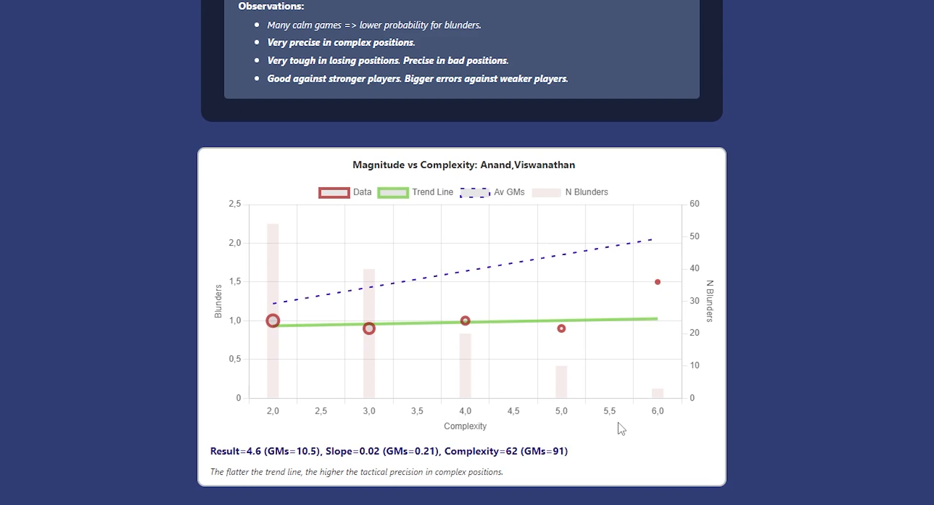
{"action": "mouse_move", "coordinate": [618, 444]}
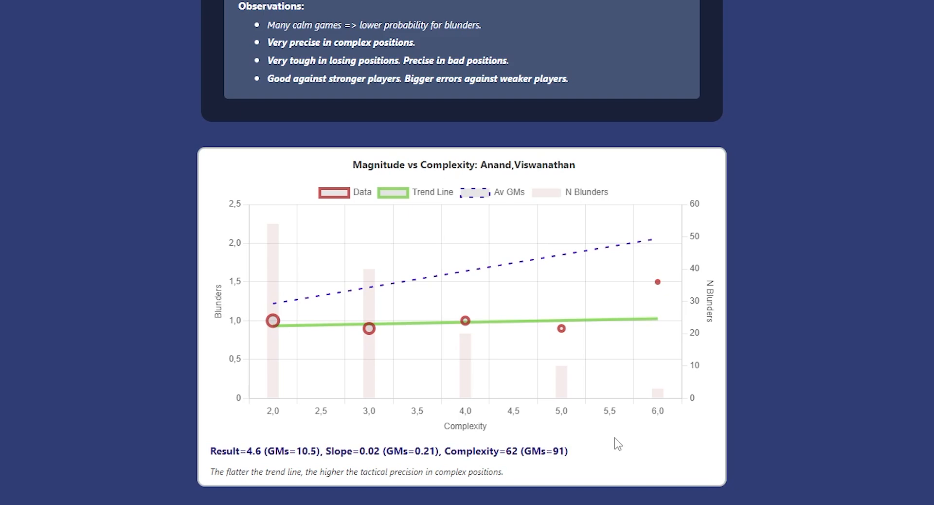
Review the Magnitude vs Complexity chart, then scroll back to the report top.
{"action": "scroll", "scroll_direction": "up", "scroll_amount": 3}
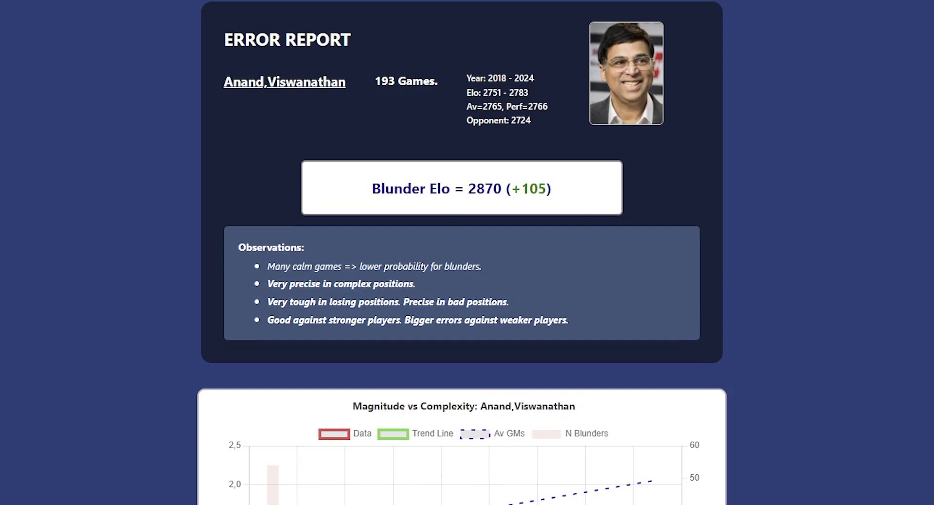
{"action": "scroll", "scroll_direction": "down", "scroll_amount": 3}
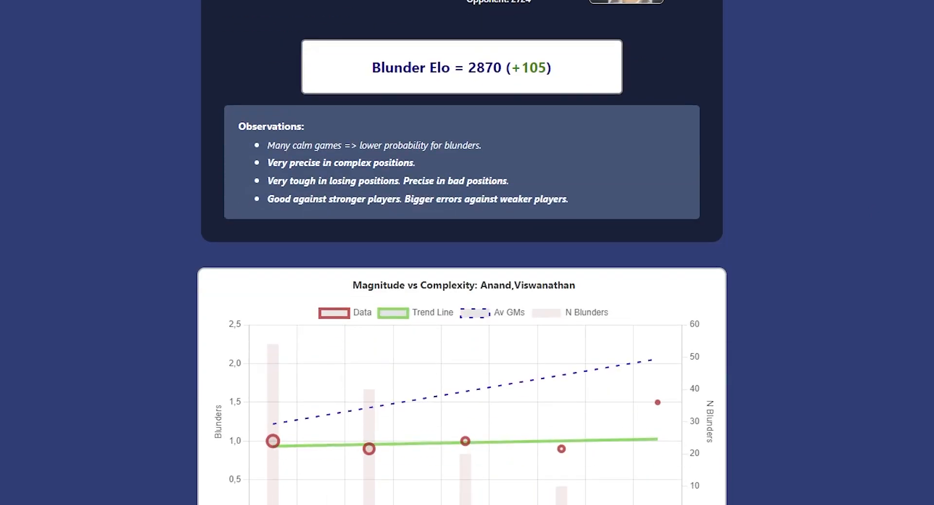
{"action": "scroll", "scroll_direction": "down", "scroll_amount": 3}
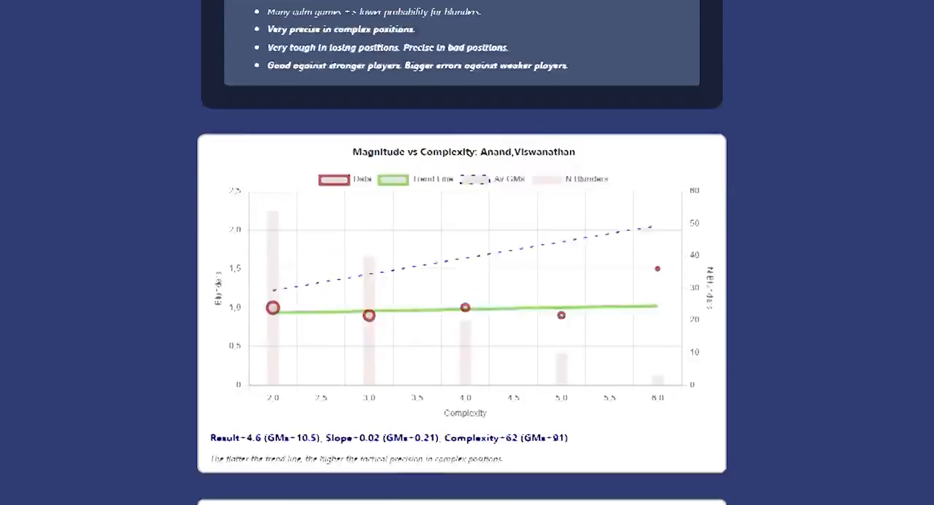
{"action": "scroll", "scroll_direction": "down", "scroll_amount": 3}
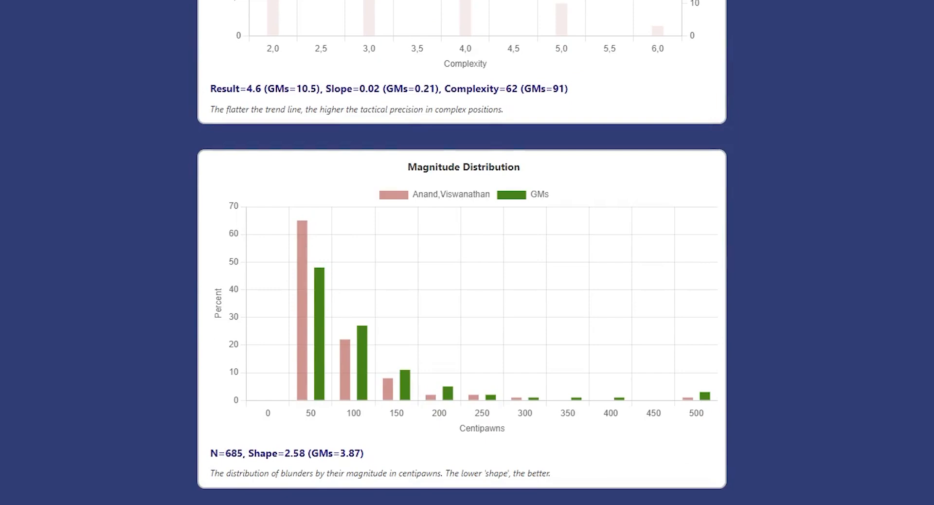
{"action": "mouse_move", "coordinate": [765, 362]}
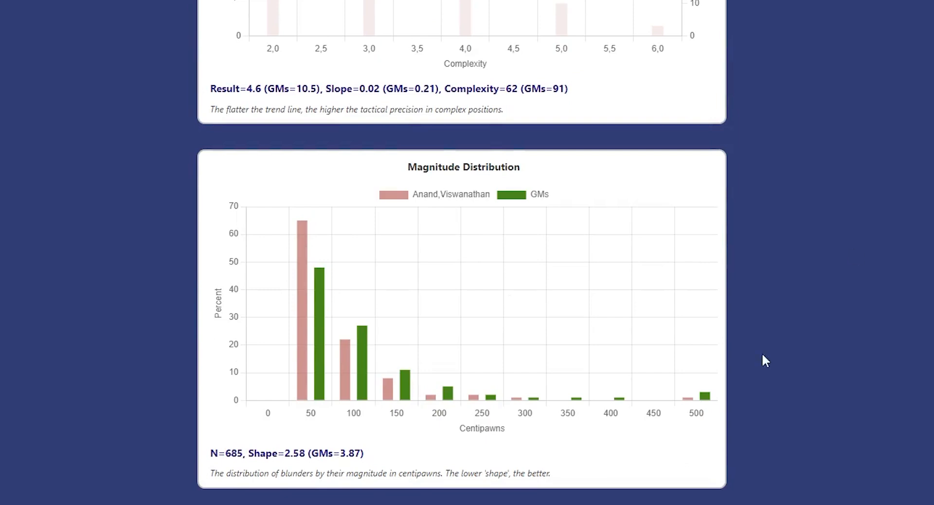
{"action": "mouse_move", "coordinate": [766, 360]}
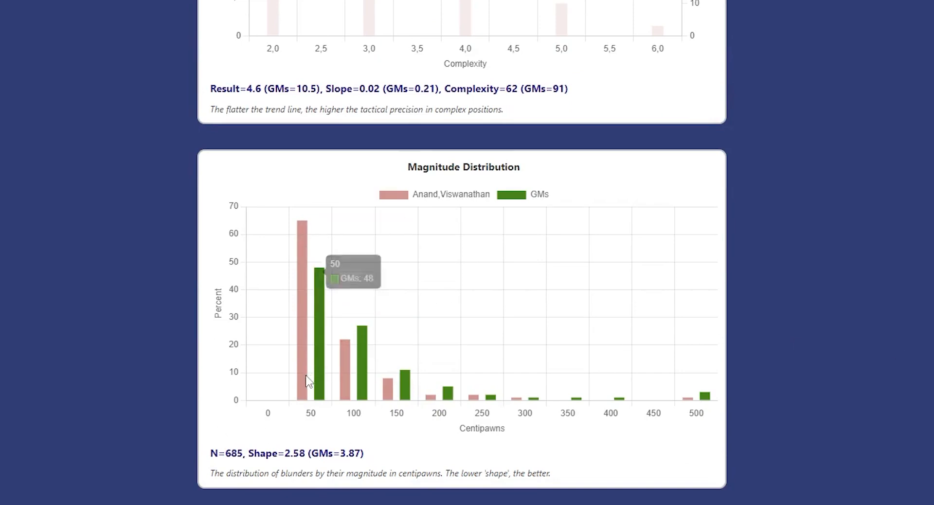
{"action": "mouse_move", "coordinate": [304, 385]}
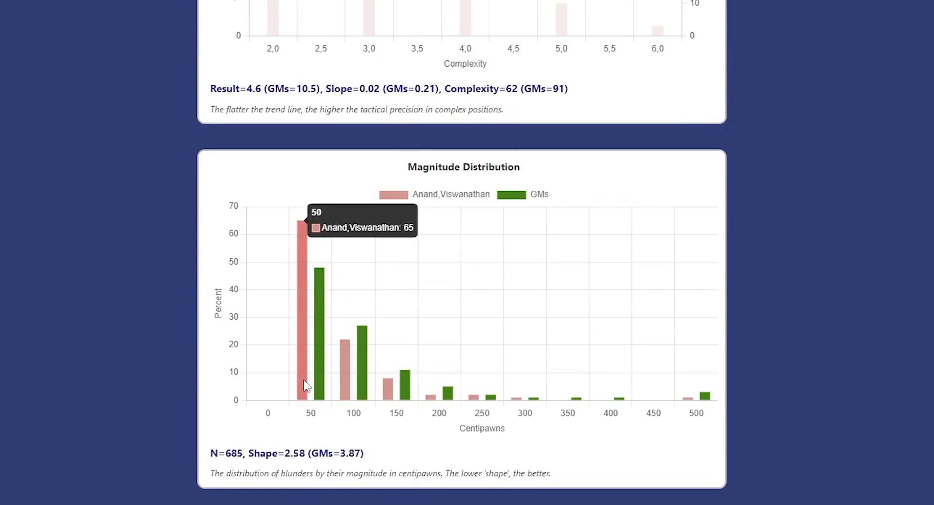
{"action": "mouse_move", "coordinate": [501, 273]}
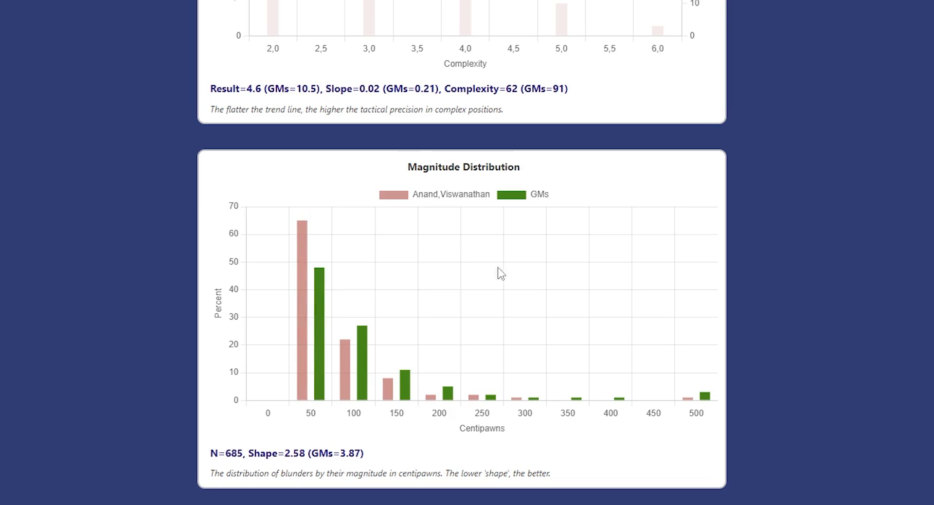
{"action": "mouse_move", "coordinate": [783, 249]}
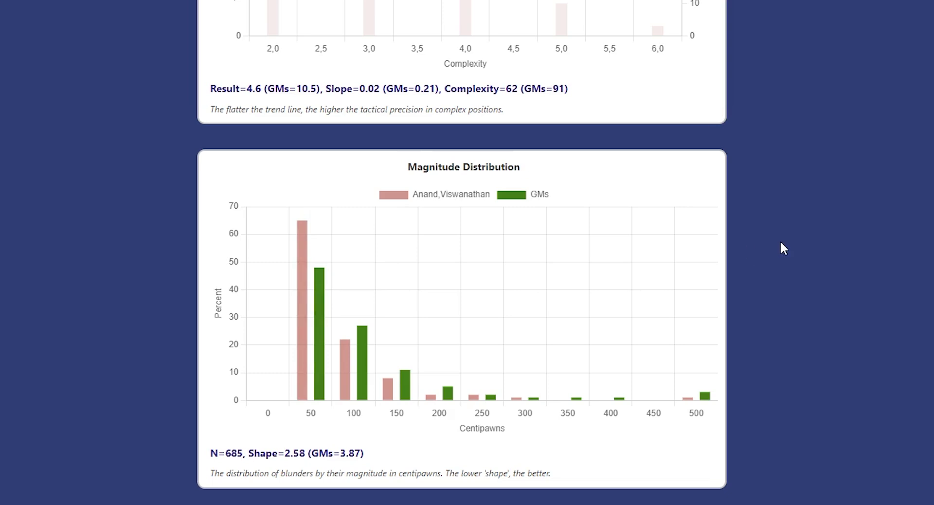
{"action": "mouse_move", "coordinate": [304, 297]}
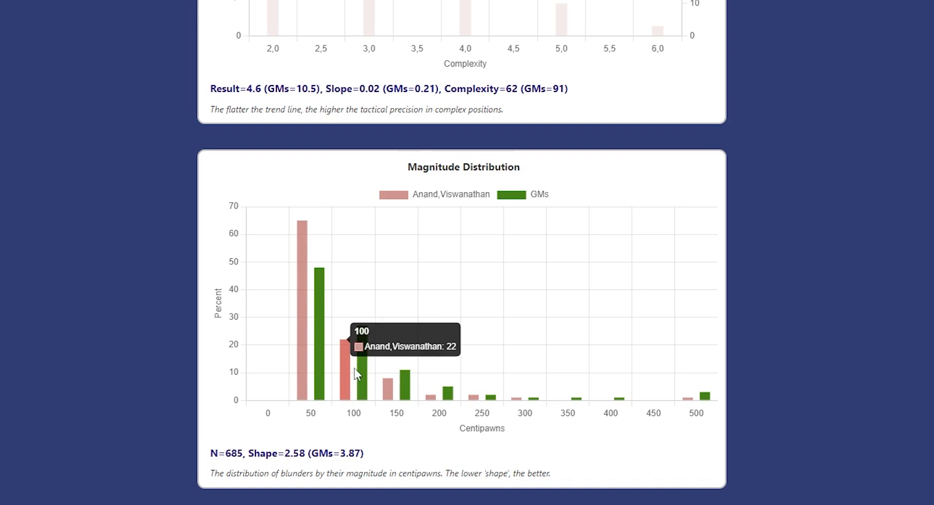
{"action": "mouse_move", "coordinate": [345, 413]}
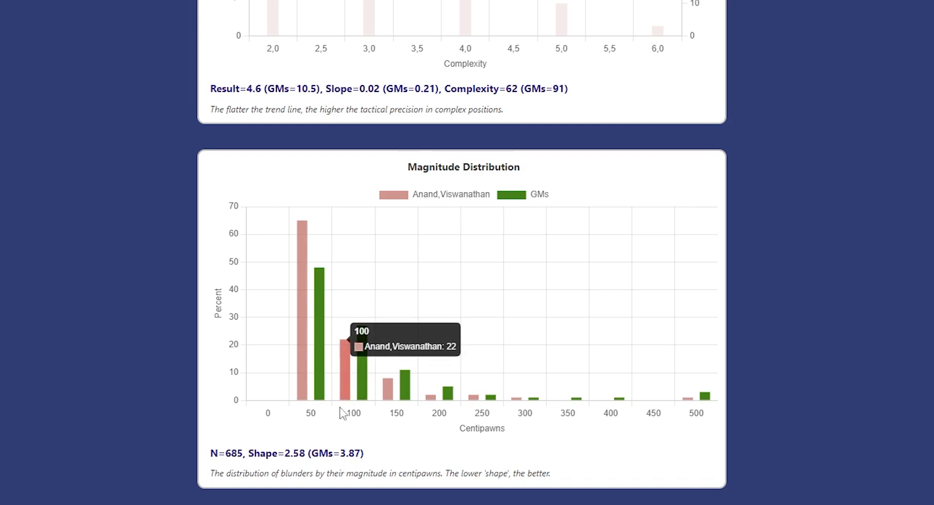
{"action": "mouse_move", "coordinate": [369, 429]}
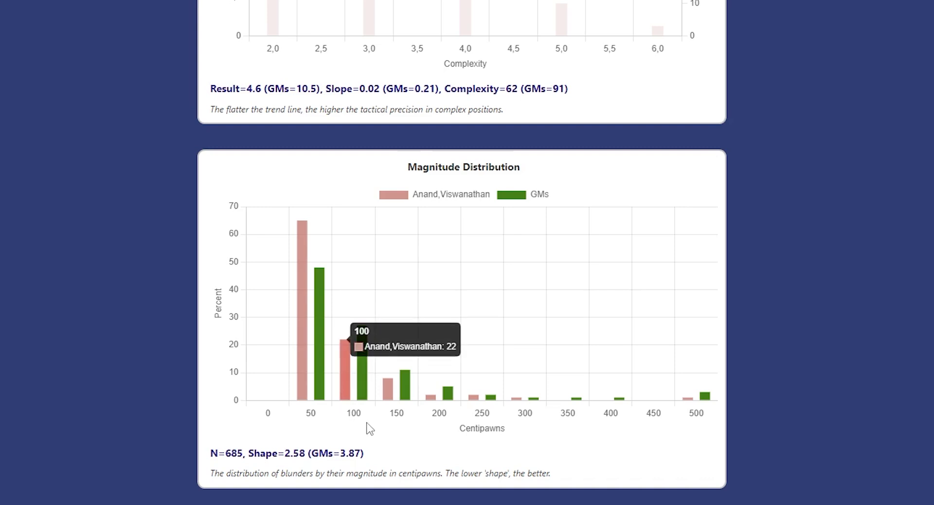
{"action": "mouse_move", "coordinate": [714, 264]}
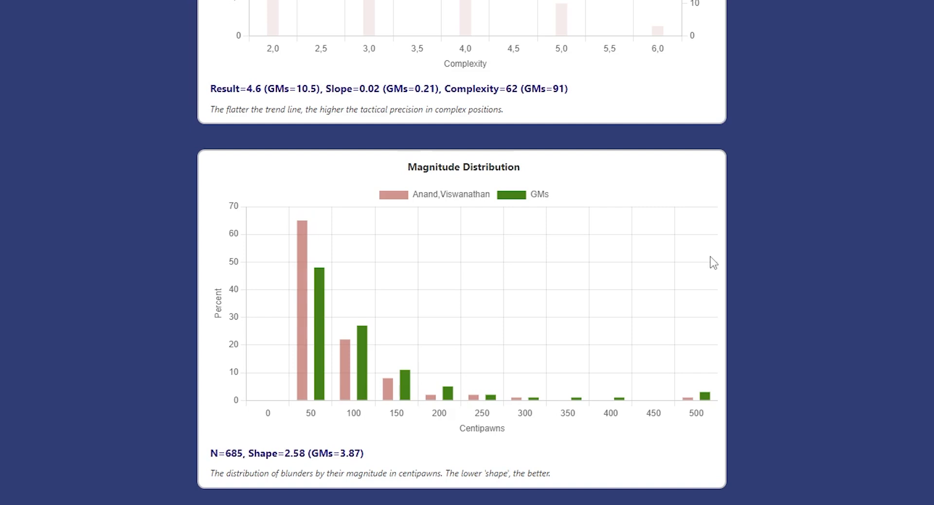
{"action": "mouse_move", "coordinate": [599, 356]}
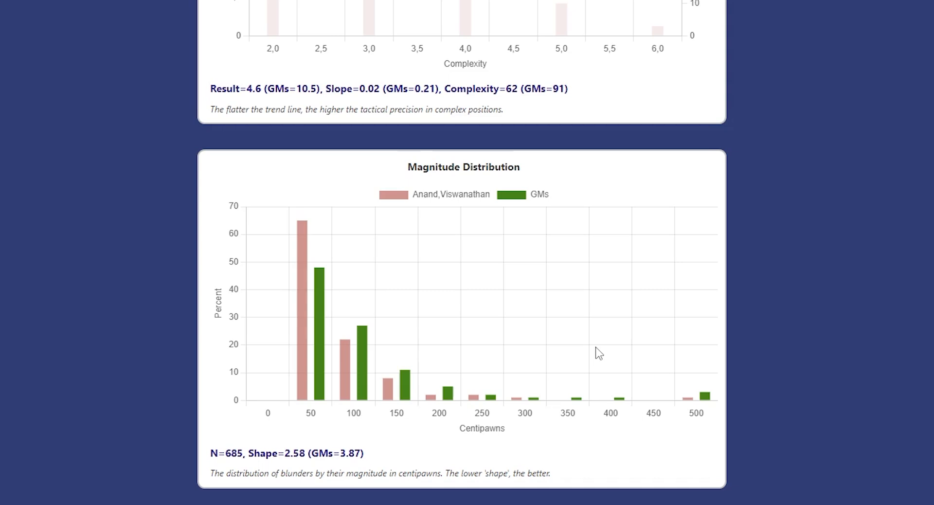
{"action": "scroll", "scroll_direction": "down", "scroll_amount": 3}
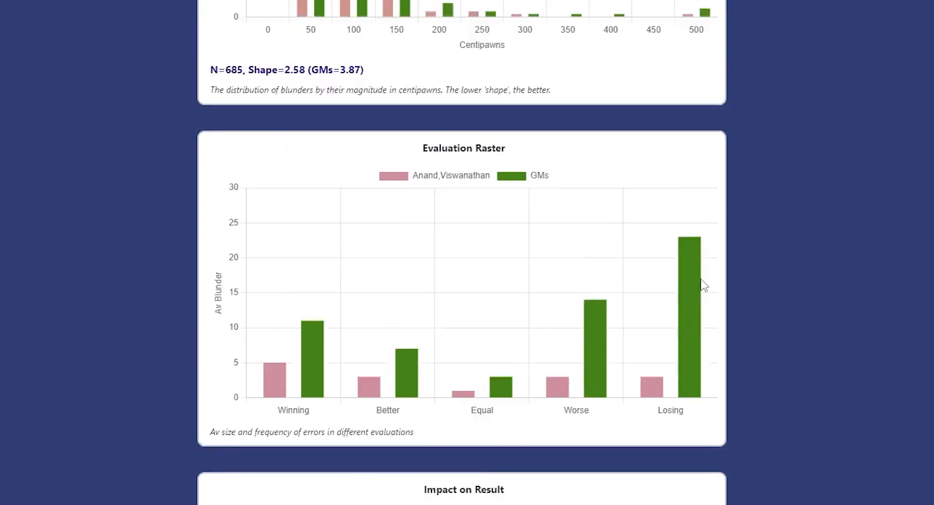
Scroll down to the Evaluation Raster chart of average blunders by evaluation.
{"action": "scroll", "scroll_direction": "down", "scroll_amount": 3}
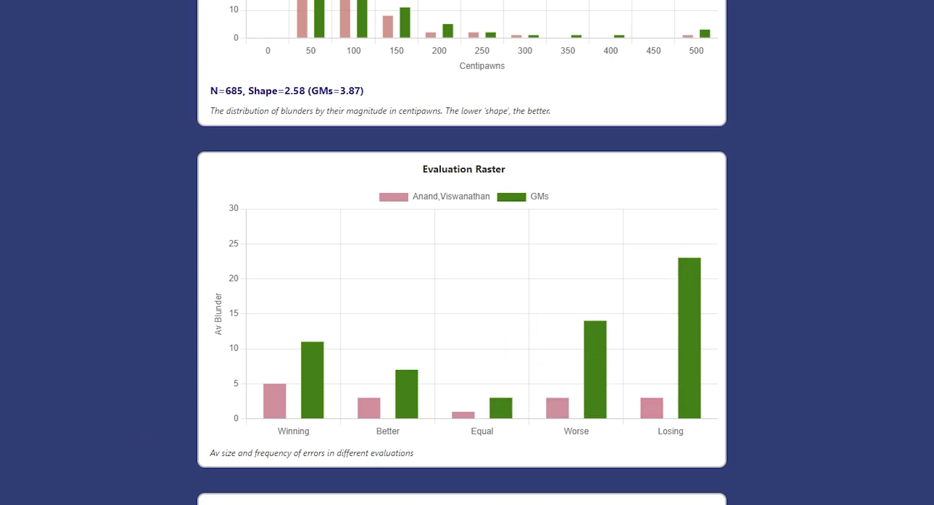
{"action": "mouse_move", "coordinate": [280, 405]}
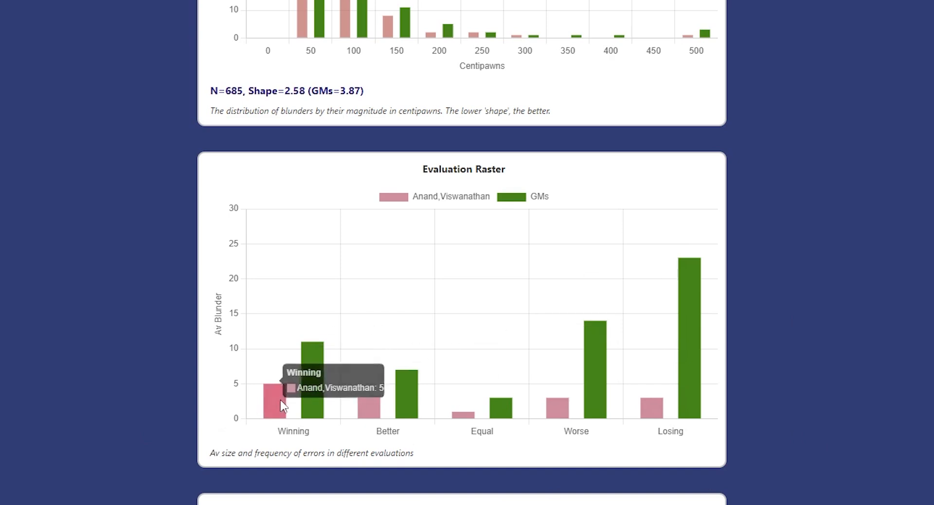
{"action": "mouse_move", "coordinate": [691, 455]}
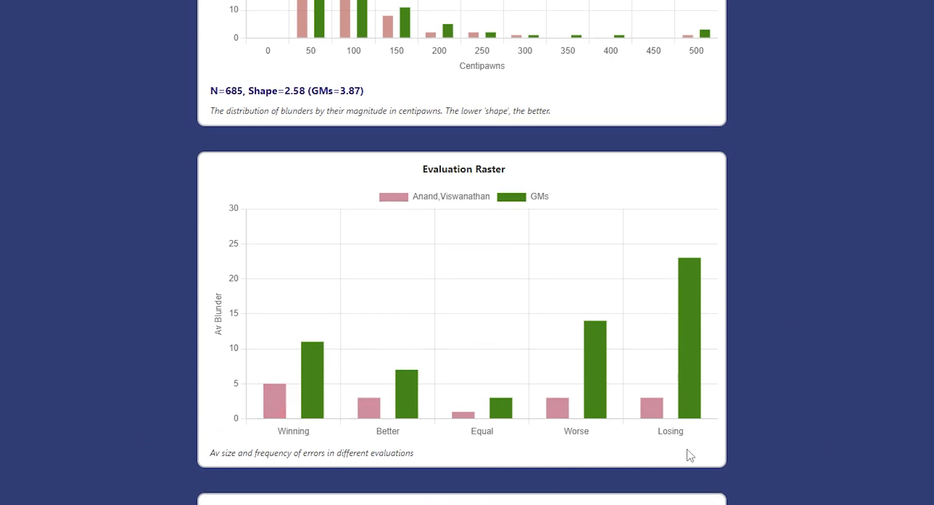
{"action": "mouse_move", "coordinate": [649, 454]}
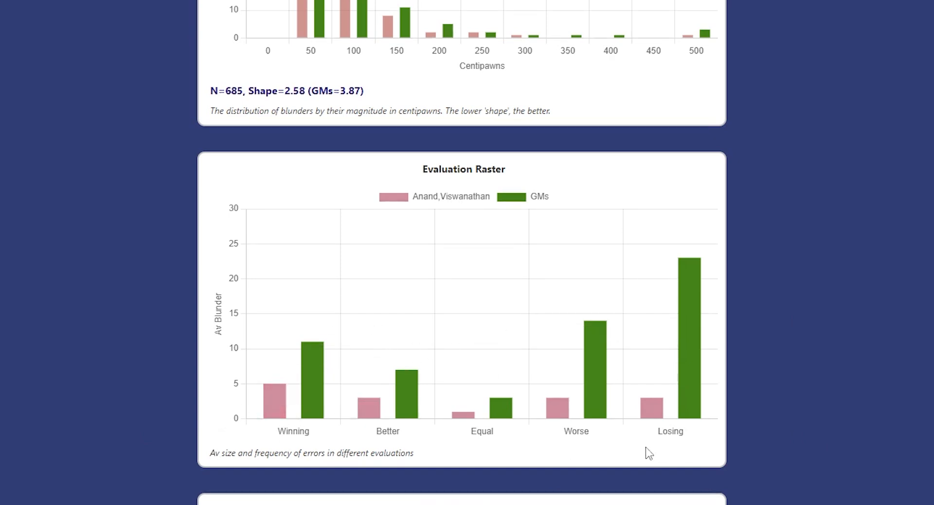
{"action": "mouse_move", "coordinate": [670, 435]}
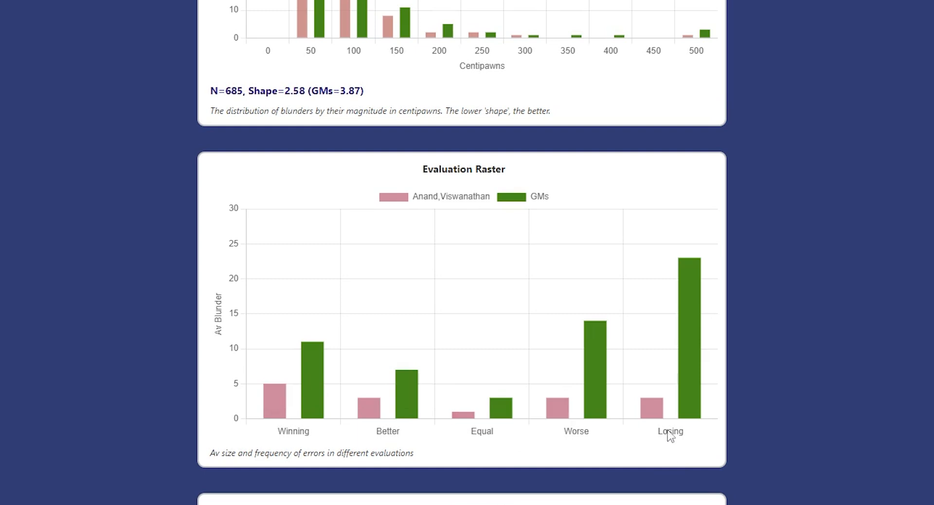
{"action": "mouse_move", "coordinate": [690, 463]}
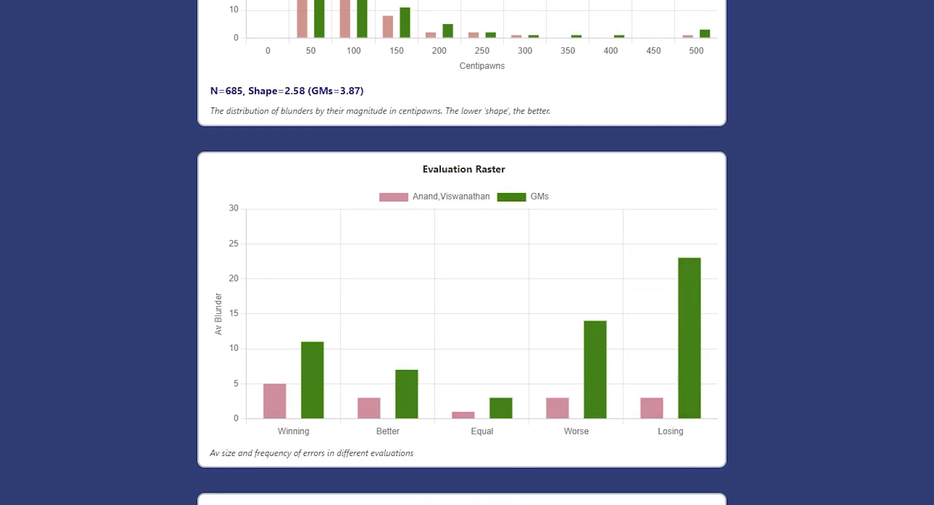
{"action": "mouse_move", "coordinate": [694, 309]}
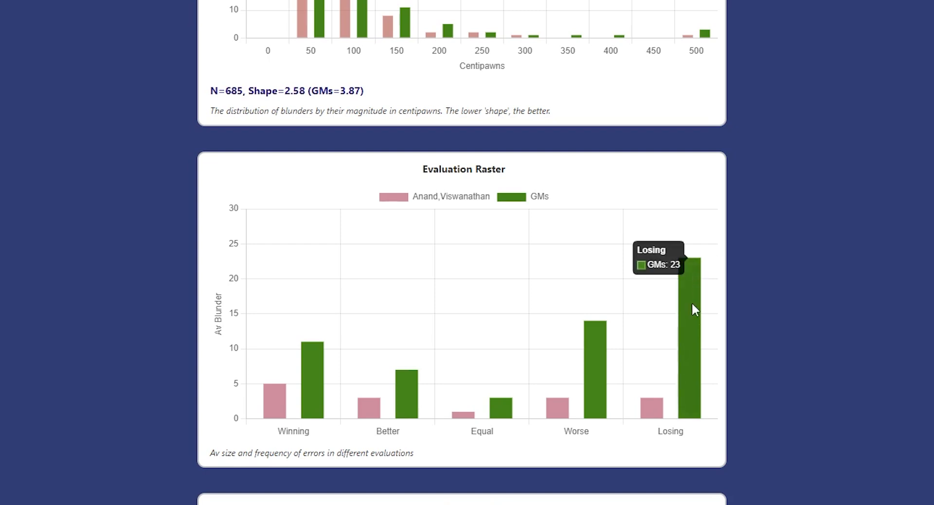
{"action": "mouse_move", "coordinate": [275, 482]}
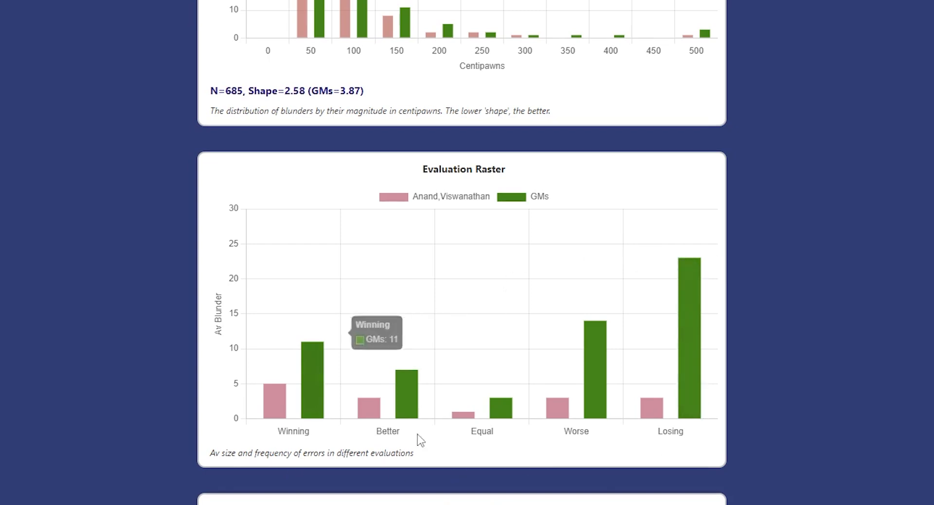
{"action": "mouse_move", "coordinate": [681, 469]}
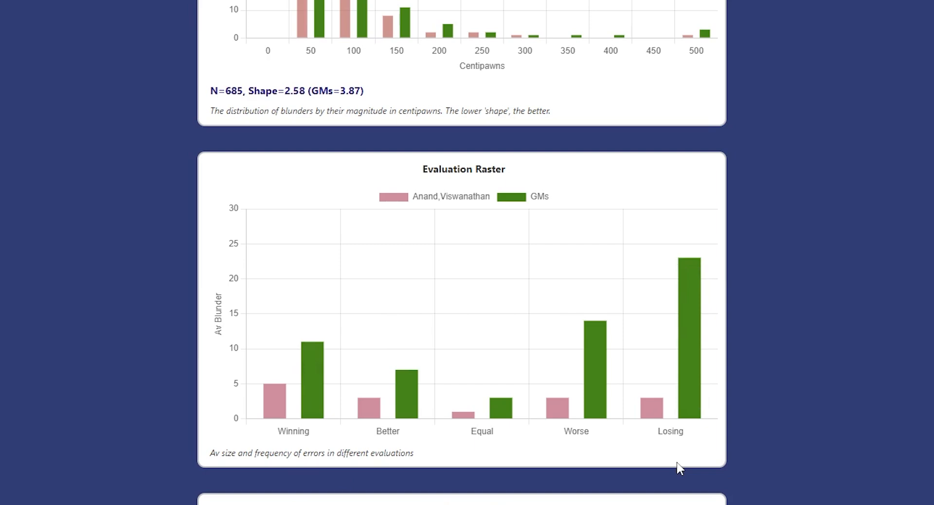
{"action": "scroll", "scroll_direction": "down", "scroll_amount": 3}
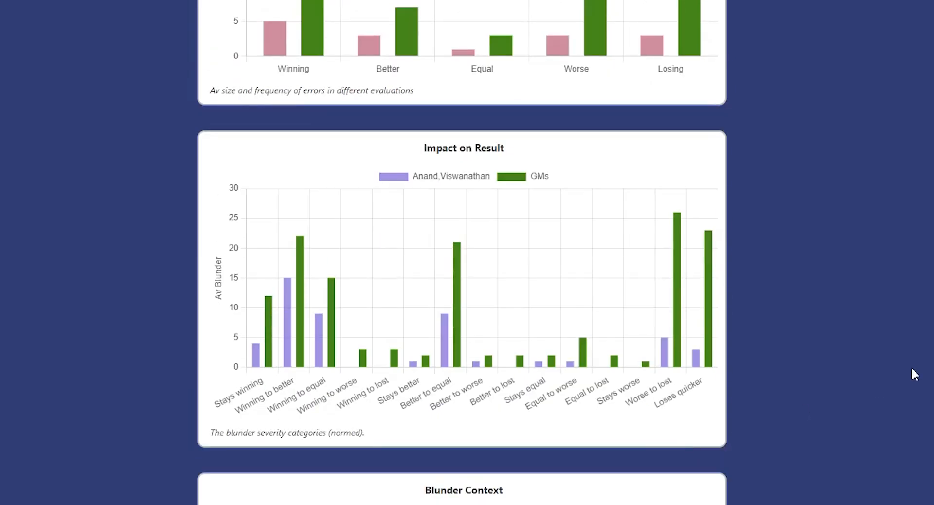
{"action": "mouse_move", "coordinate": [265, 394]}
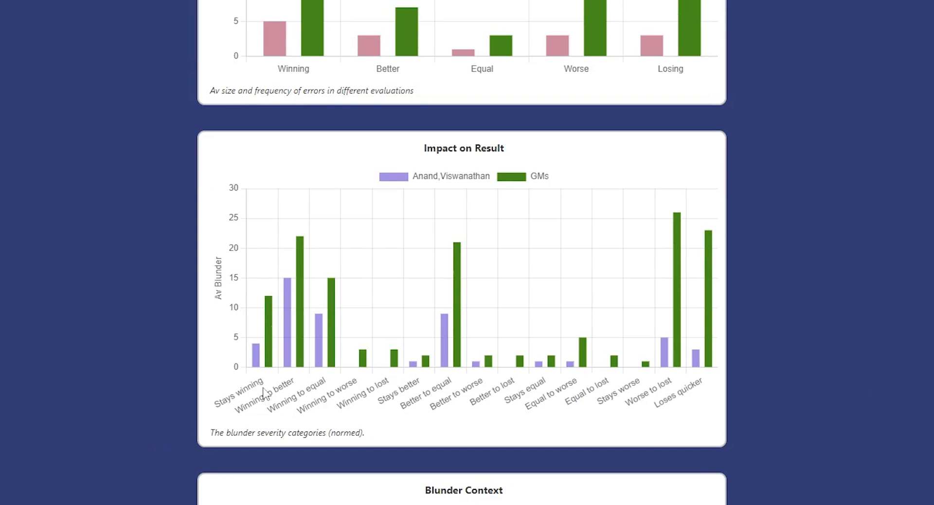
{"action": "mouse_move", "coordinate": [255, 377]}
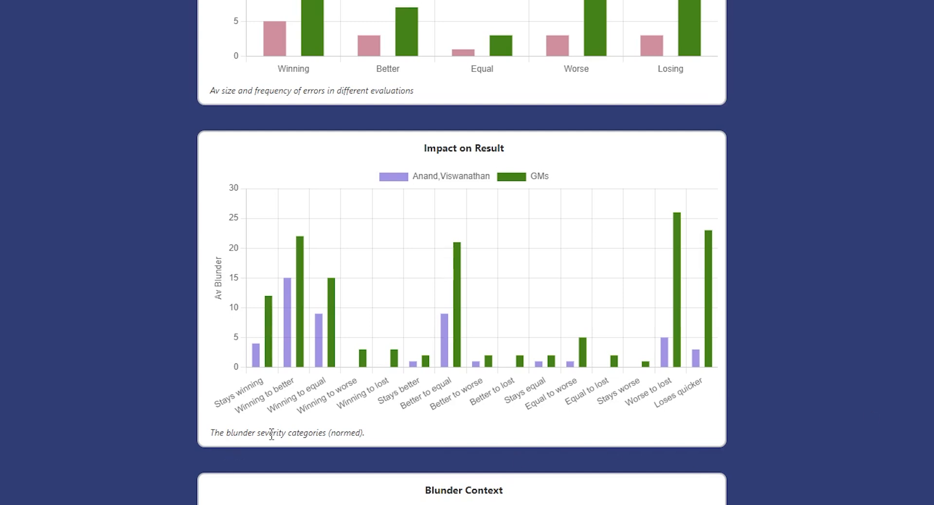
{"action": "mouse_move", "coordinate": [249, 398]}
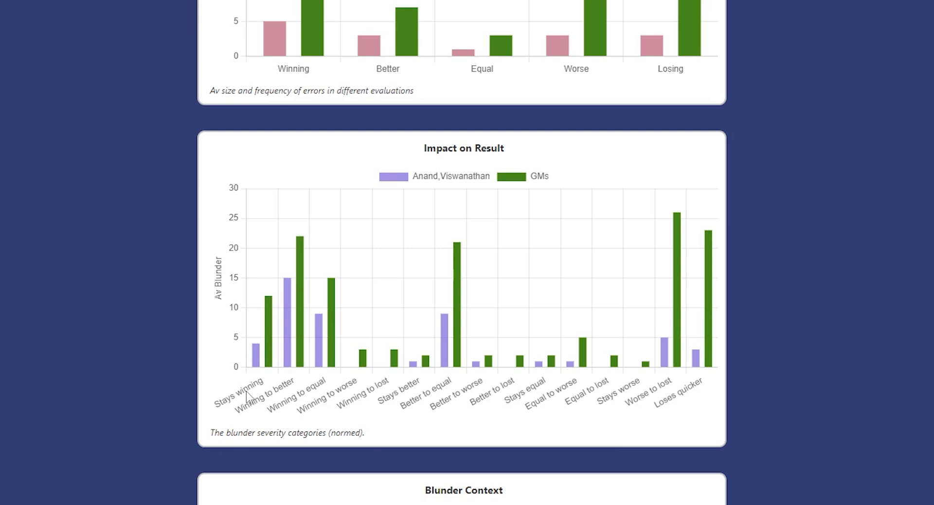
{"action": "mouse_move", "coordinate": [708, 379]}
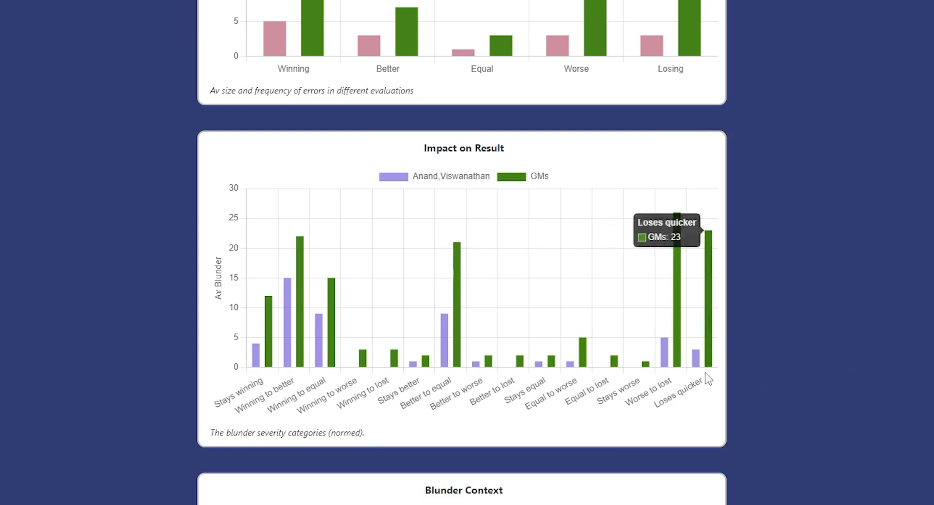
{"action": "mouse_move", "coordinate": [716, 411]}
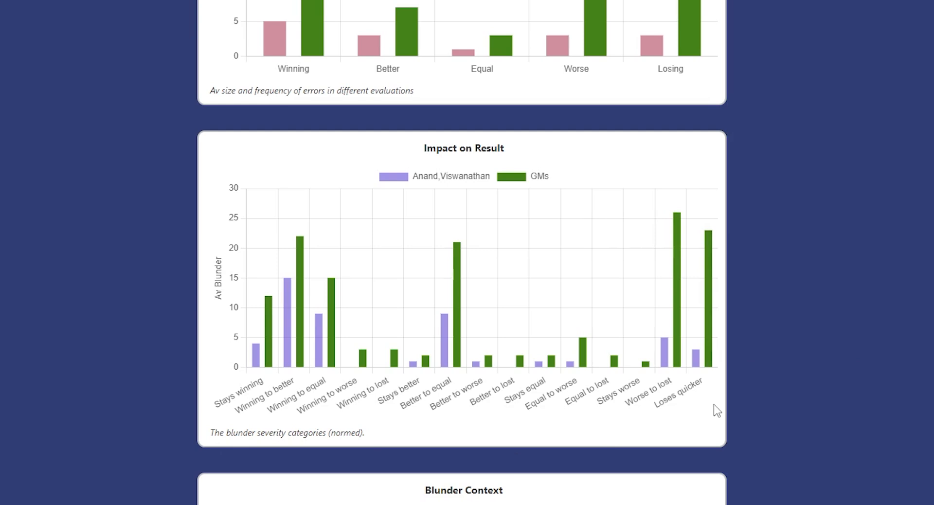
{"action": "mouse_move", "coordinate": [669, 393]}
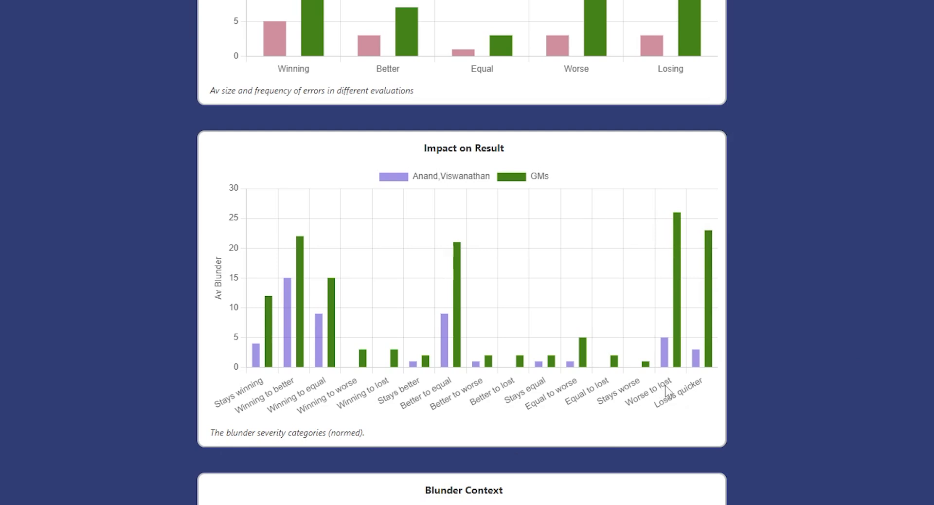
{"action": "mouse_move", "coordinate": [667, 392]}
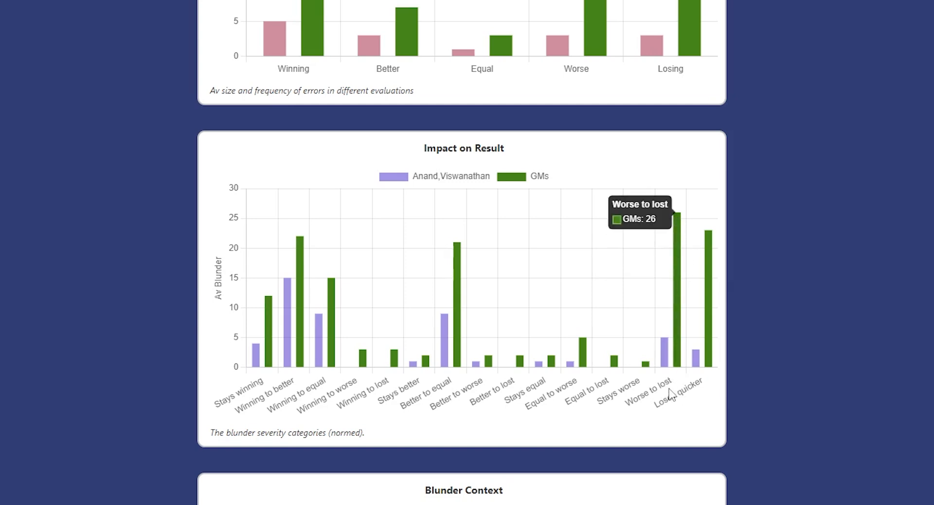
{"action": "mouse_move", "coordinate": [685, 395]}
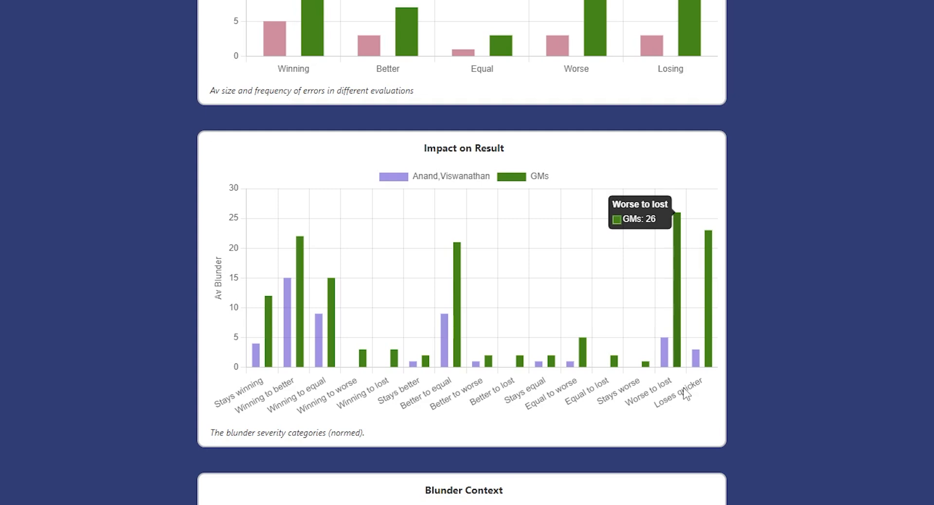
{"action": "mouse_move", "coordinate": [903, 314]}
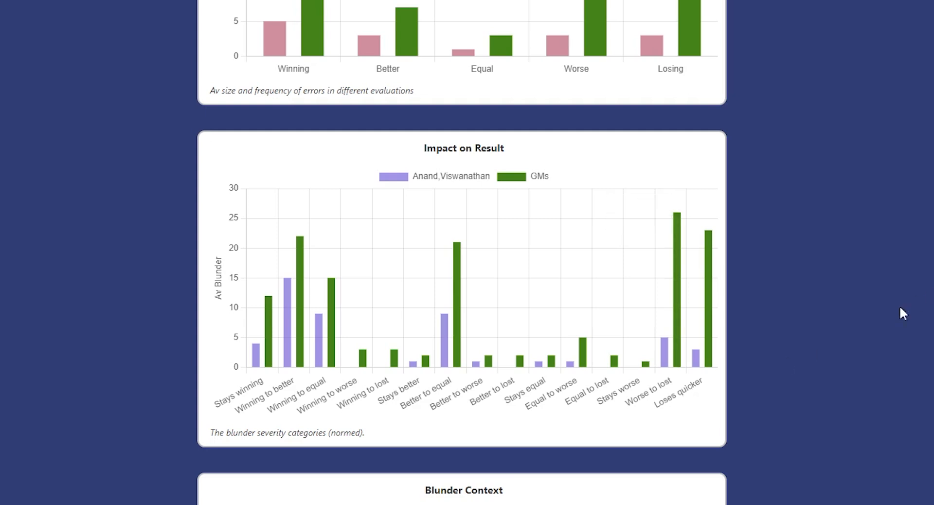
{"action": "mouse_move", "coordinate": [356, 367]}
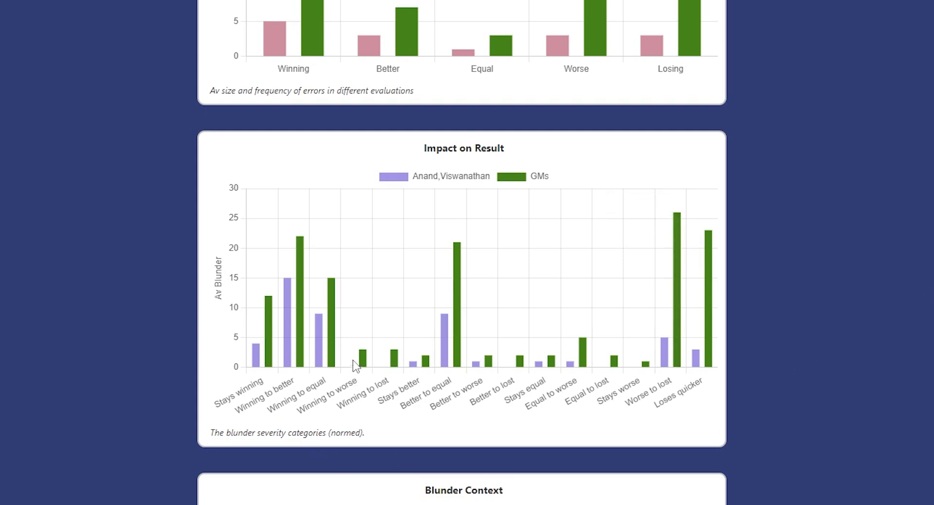
{"action": "mouse_move", "coordinate": [368, 379]}
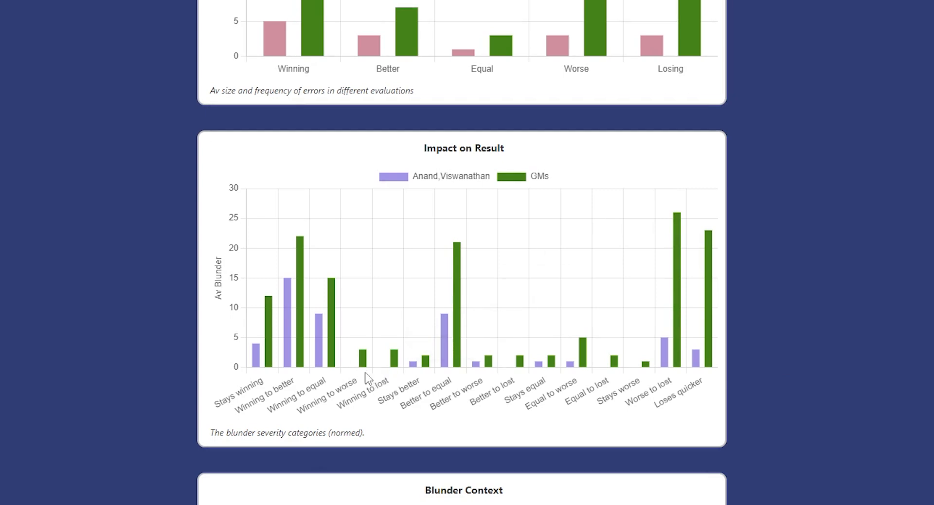
{"action": "mouse_move", "coordinate": [355, 364]}
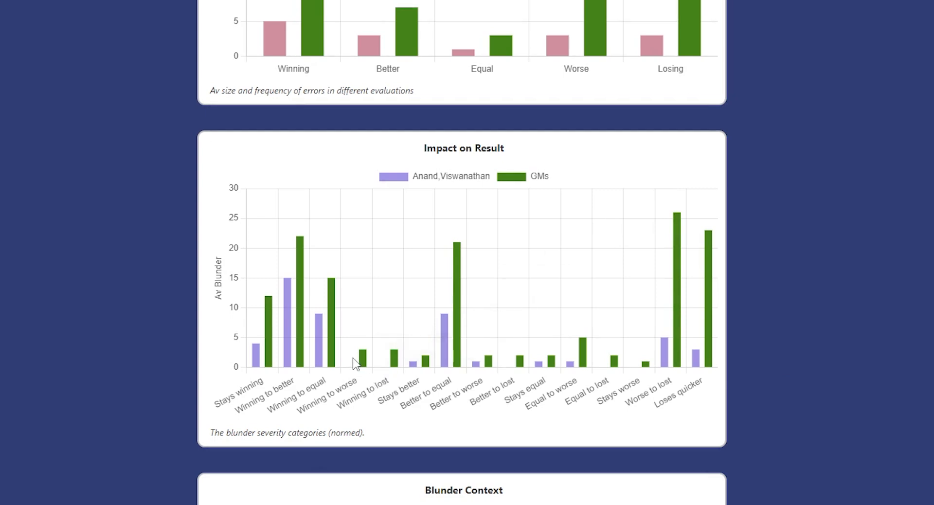
{"action": "mouse_move", "coordinate": [356, 374]}
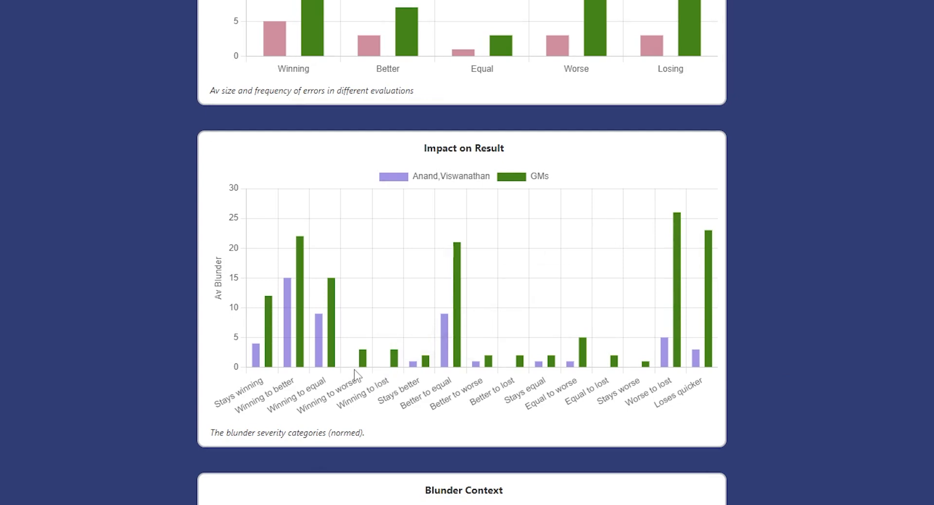
{"action": "mouse_move", "coordinate": [703, 396]}
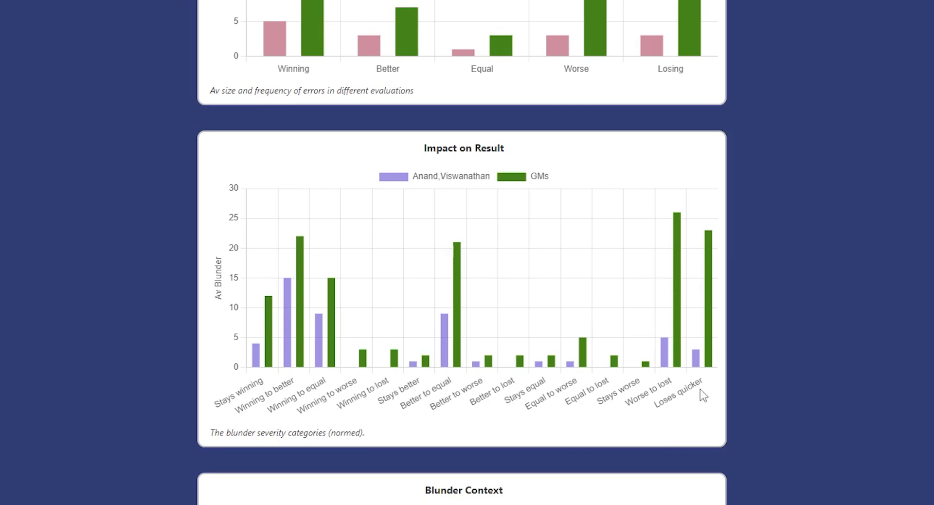
{"action": "mouse_move", "coordinate": [860, 359]}
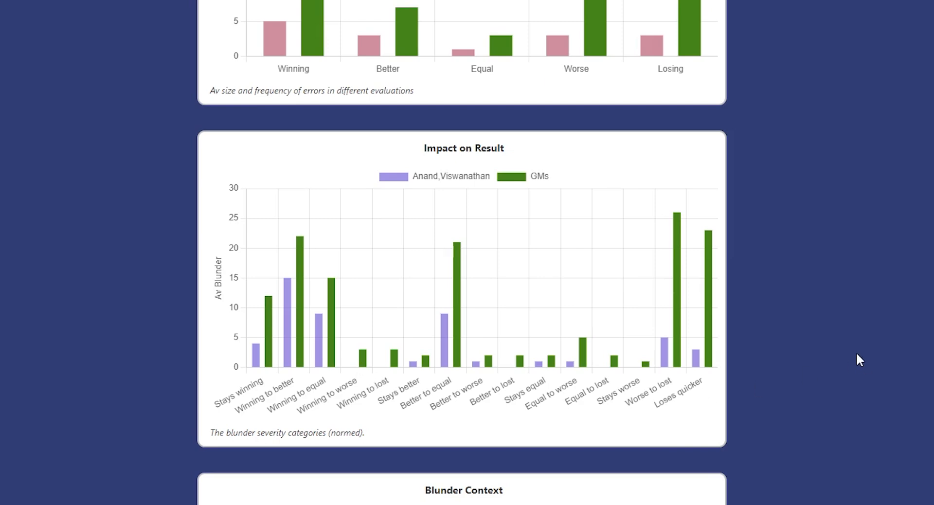
Scroll down to the Blunder Context chart comparing Anand with GMs.
{"action": "scroll", "scroll_direction": "down", "scroll_amount": 3}
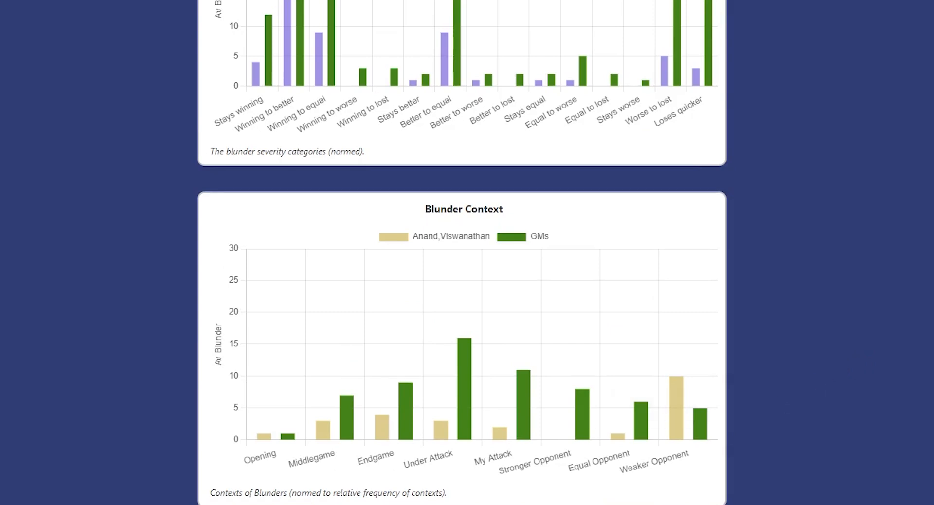
{"action": "mouse_move", "coordinate": [403, 399]}
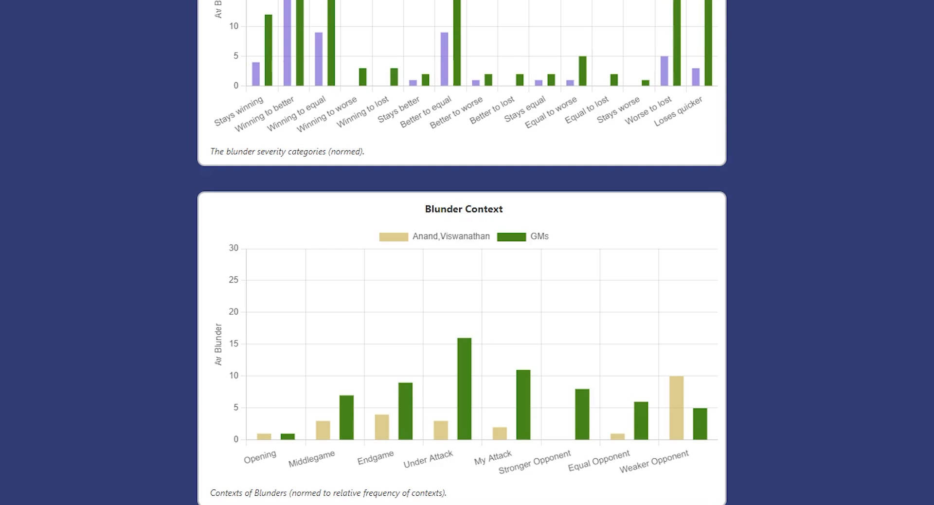
{"action": "mouse_move", "coordinate": [418, 489]}
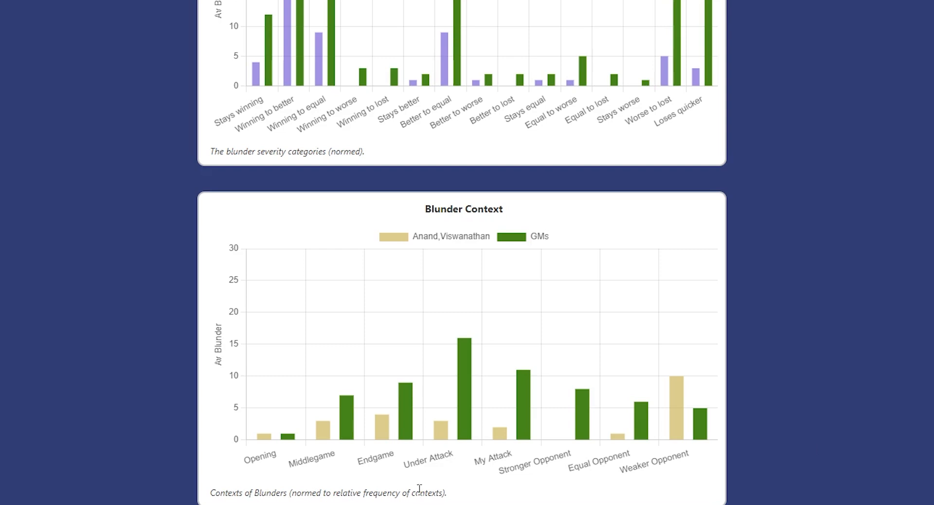
{"action": "mouse_move", "coordinate": [337, 417]}
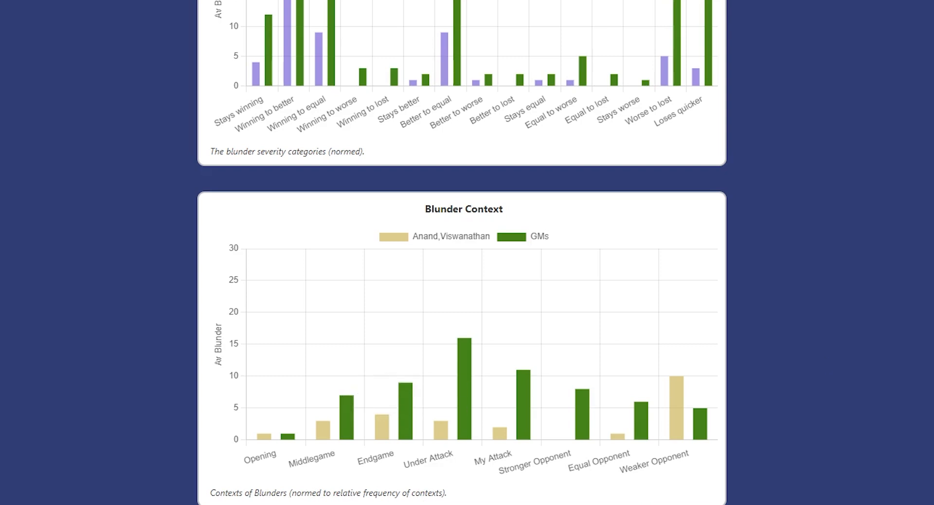
{"action": "mouse_move", "coordinate": [456, 460]}
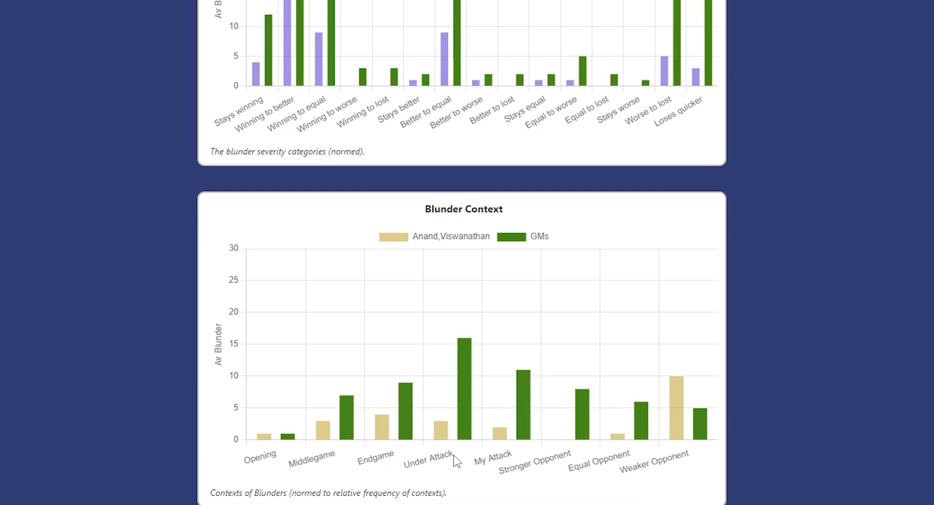
{"action": "mouse_move", "coordinate": [458, 468]}
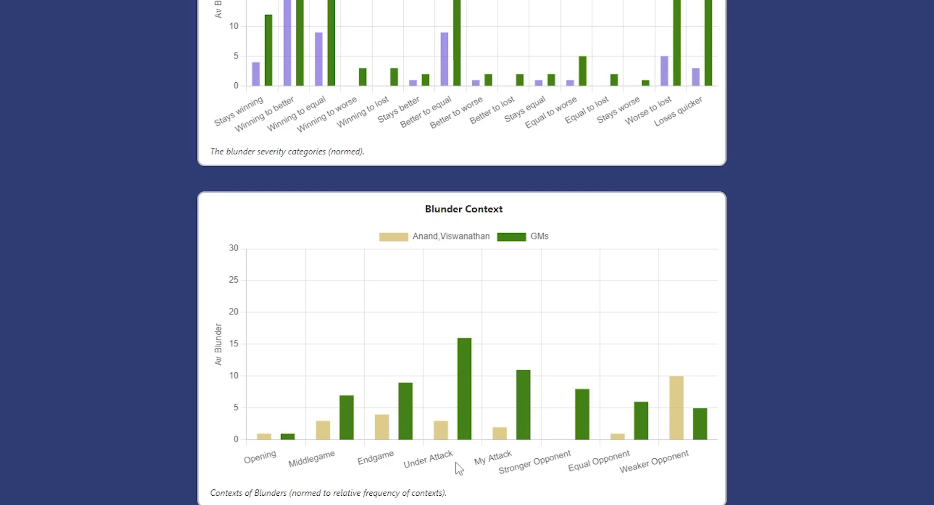
{"action": "mouse_move", "coordinate": [414, 452]}
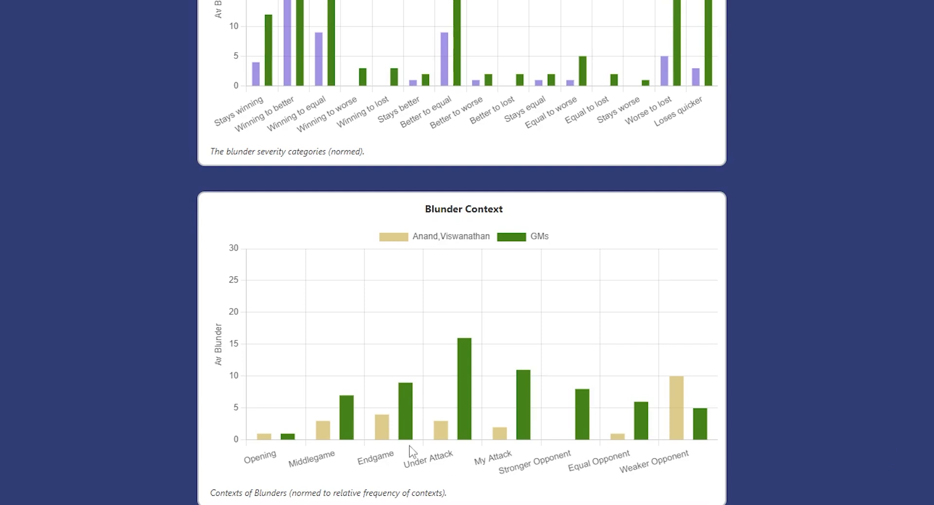
{"action": "mouse_move", "coordinate": [802, 462]}
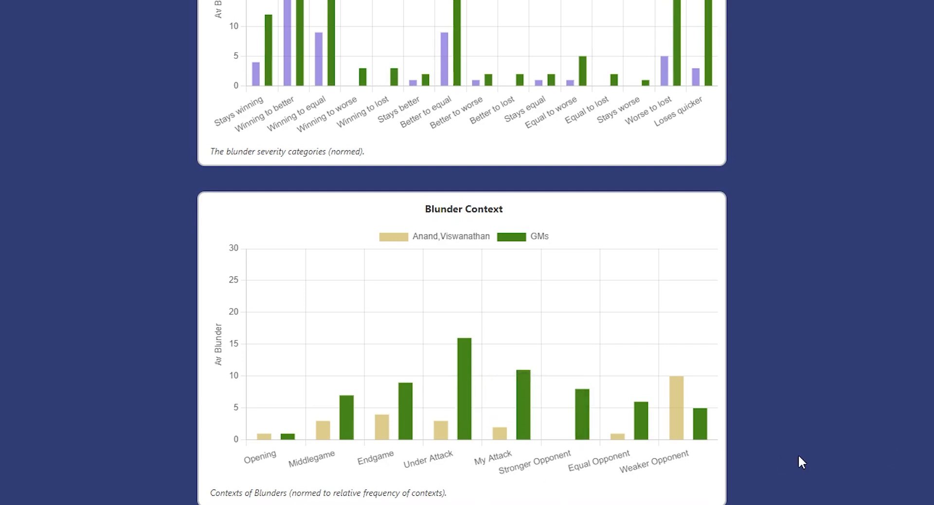
{"action": "mouse_move", "coordinate": [786, 480]}
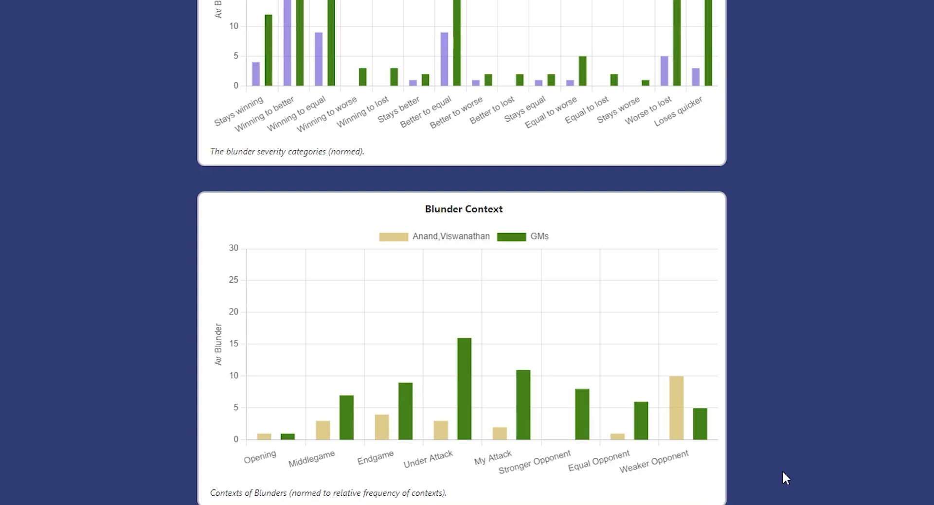
{"action": "mouse_move", "coordinate": [583, 412]}
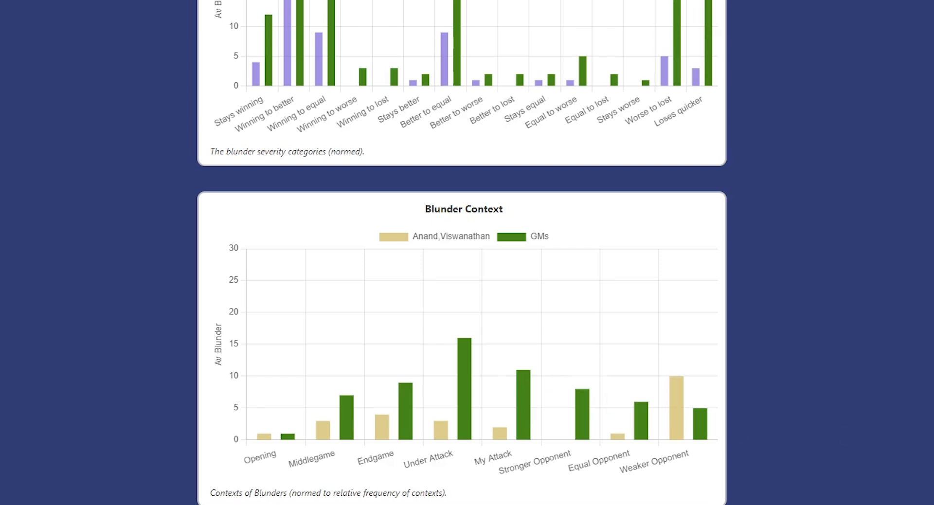
Scroll to the bottom notes, then back to Observations and the Magnitude vs Complexity chart.
{"action": "scroll", "scroll_direction": "down", "scroll_amount": 3}
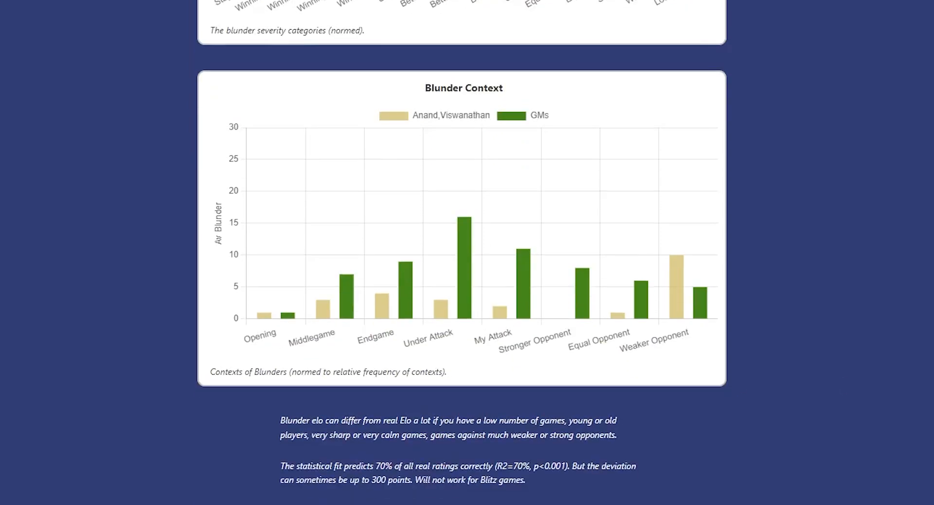
{"action": "scroll", "scroll_direction": "up", "scroll_amount": 3}
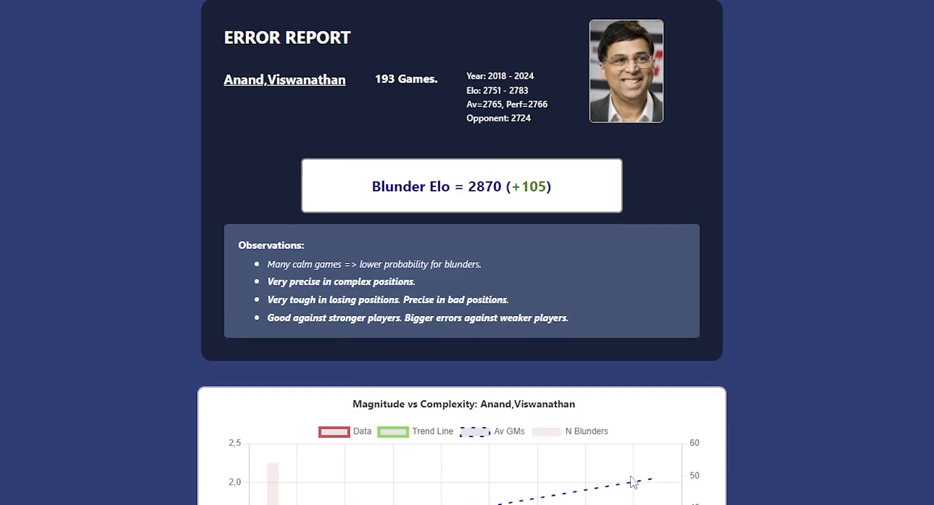
{"action": "scroll", "scroll_direction": "down", "scroll_amount": 3}
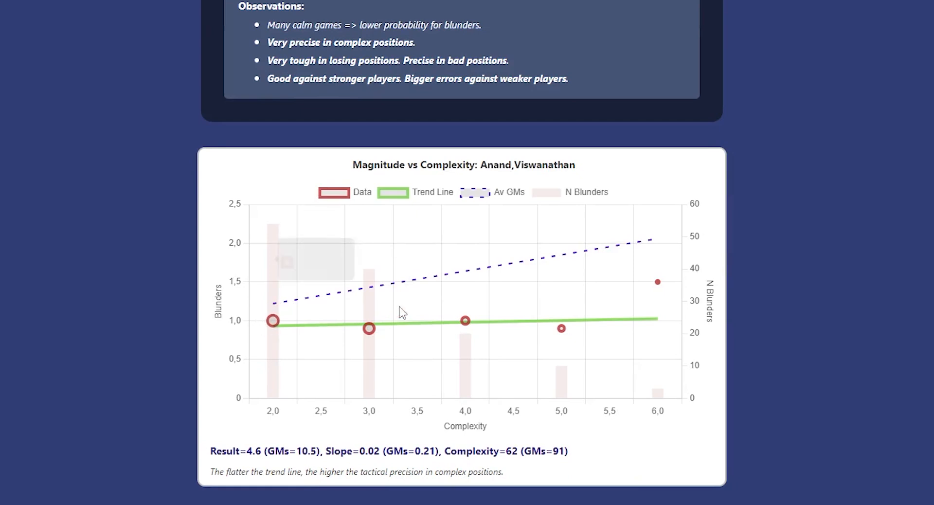
{"action": "mouse_move", "coordinate": [703, 320]}
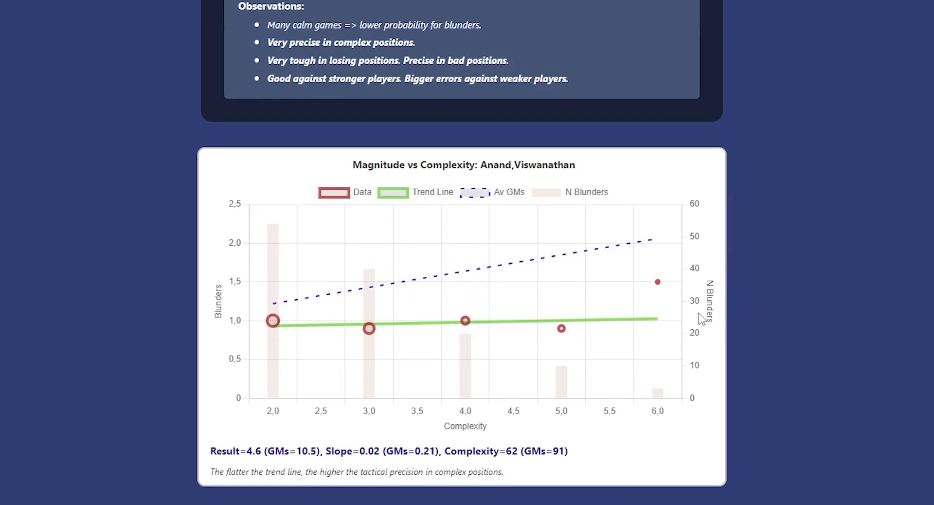